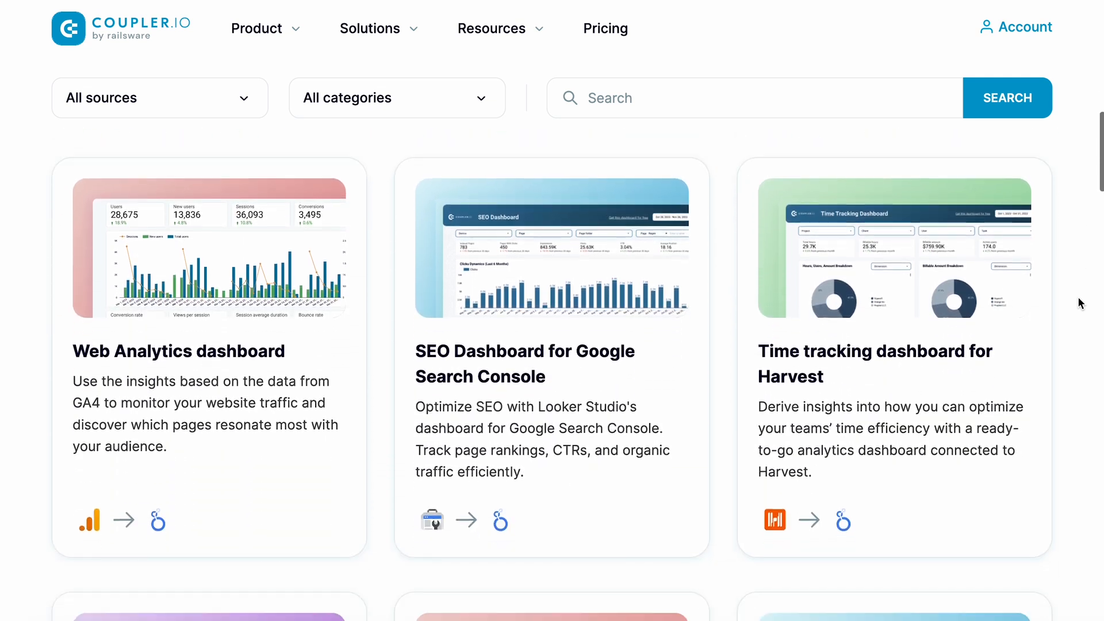
Scroll the Coupler.io template gallery down to the CRM dashboard for Salesforce template.
scroll(down, 3)
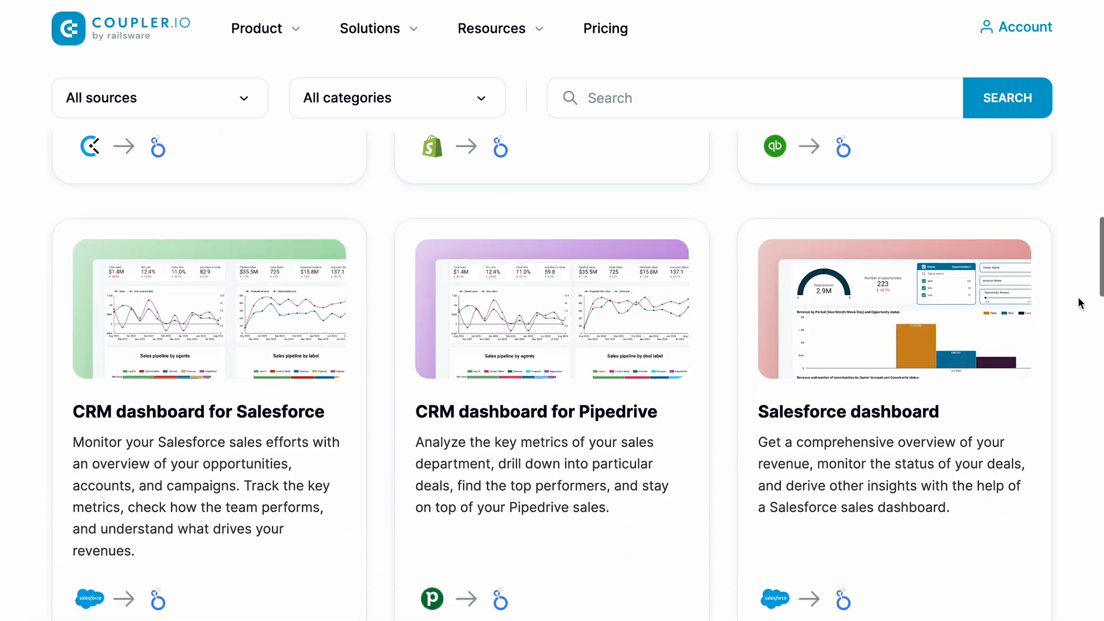
scroll(down, 3)
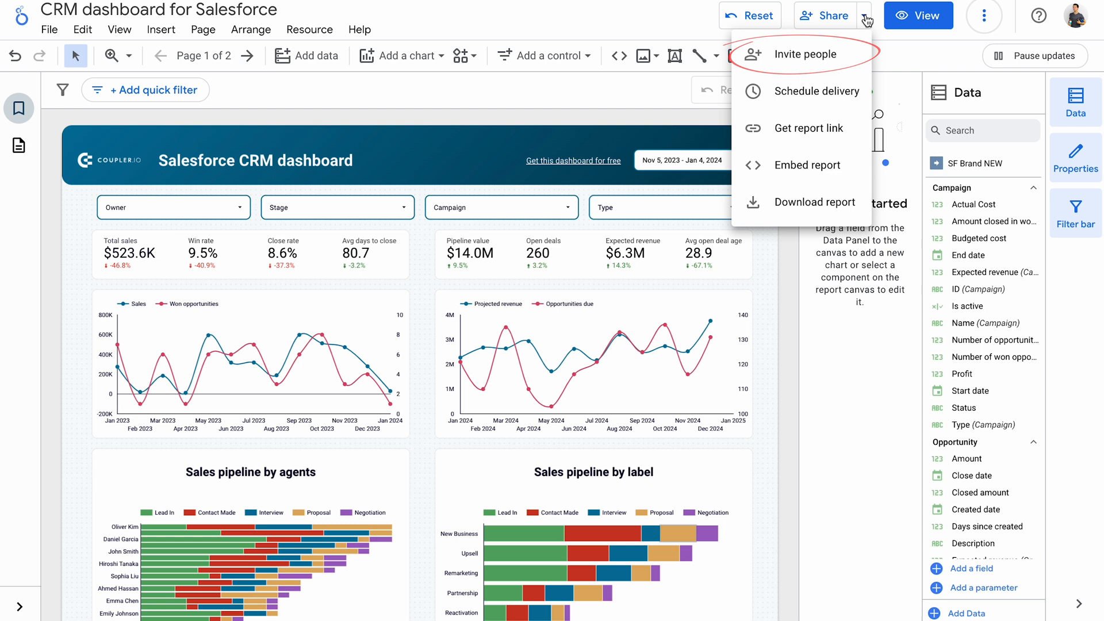
Start an invitation from the Share menu and add the Demo contact as invitee.
click(797, 54)
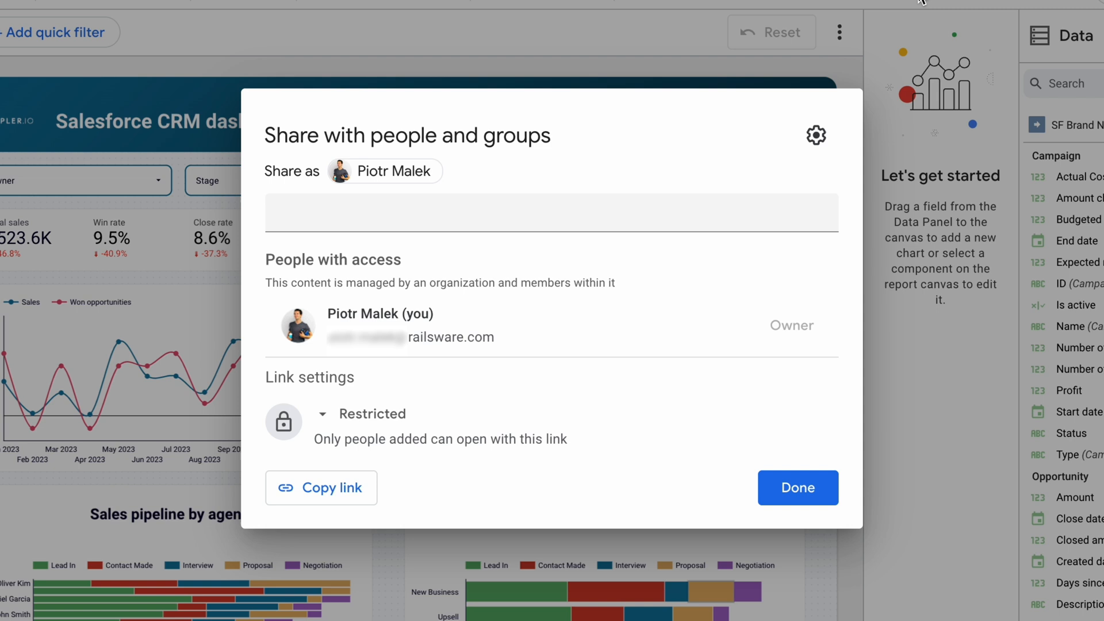
text(demo)
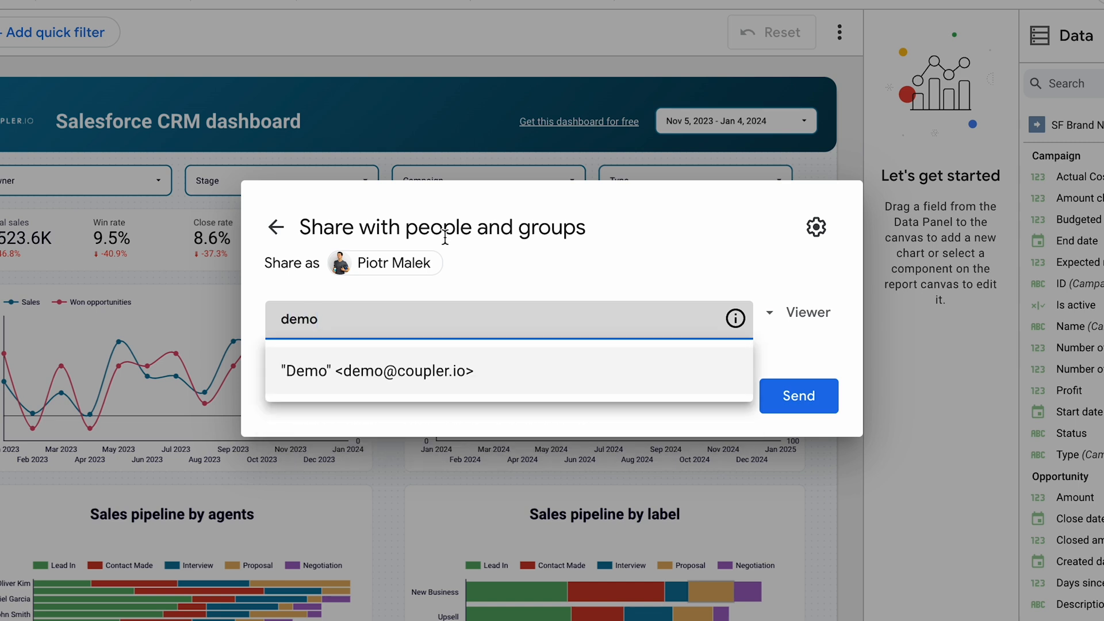
click(376, 370)
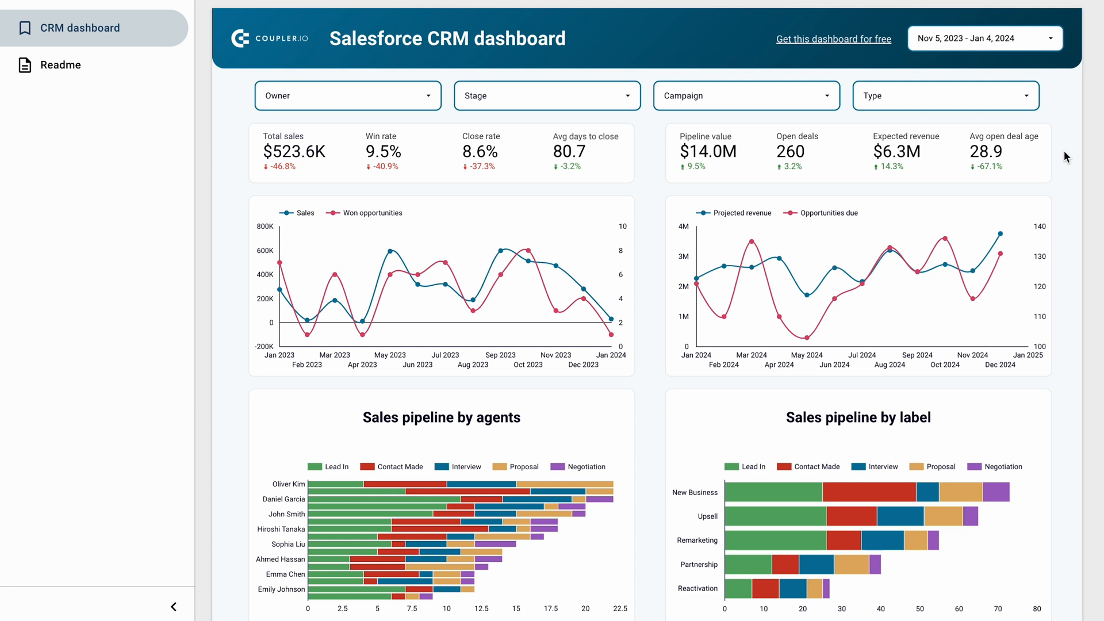
Drill Projected revenue up to ISO Week, select the chart, and open the Viewer role dropdown.
click(945, 96)
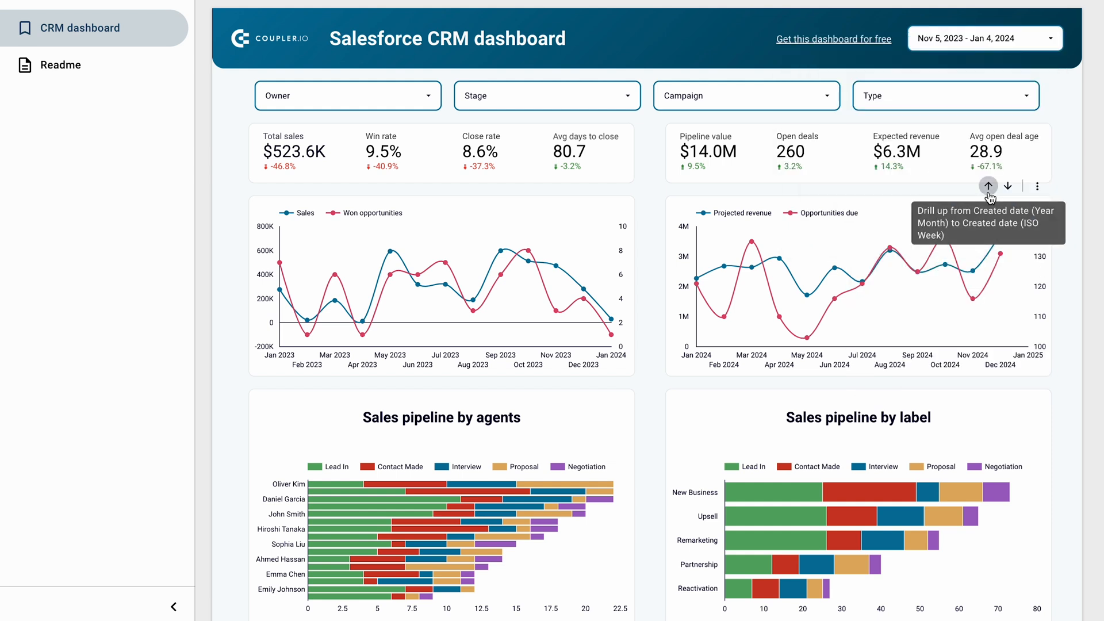
click(1006, 186)
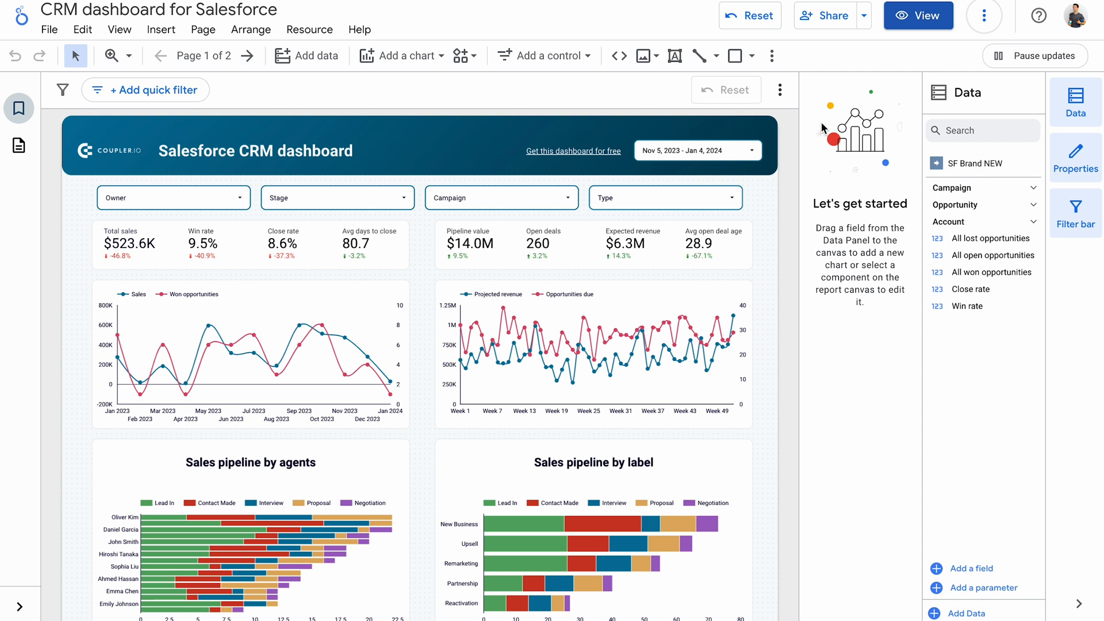
click(592, 352)
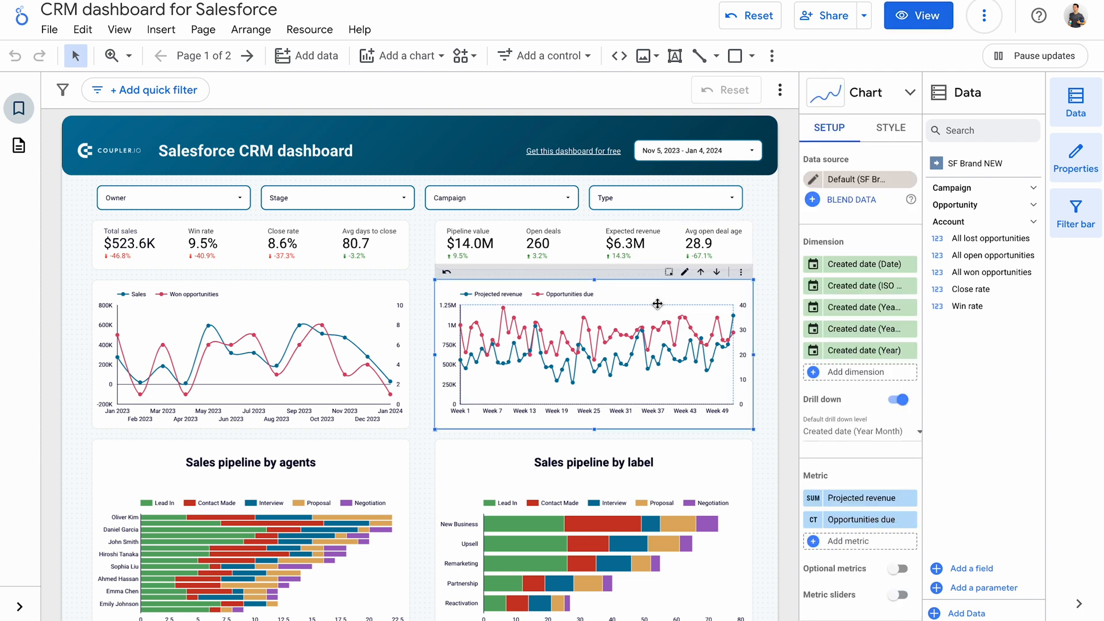
click(401, 56)
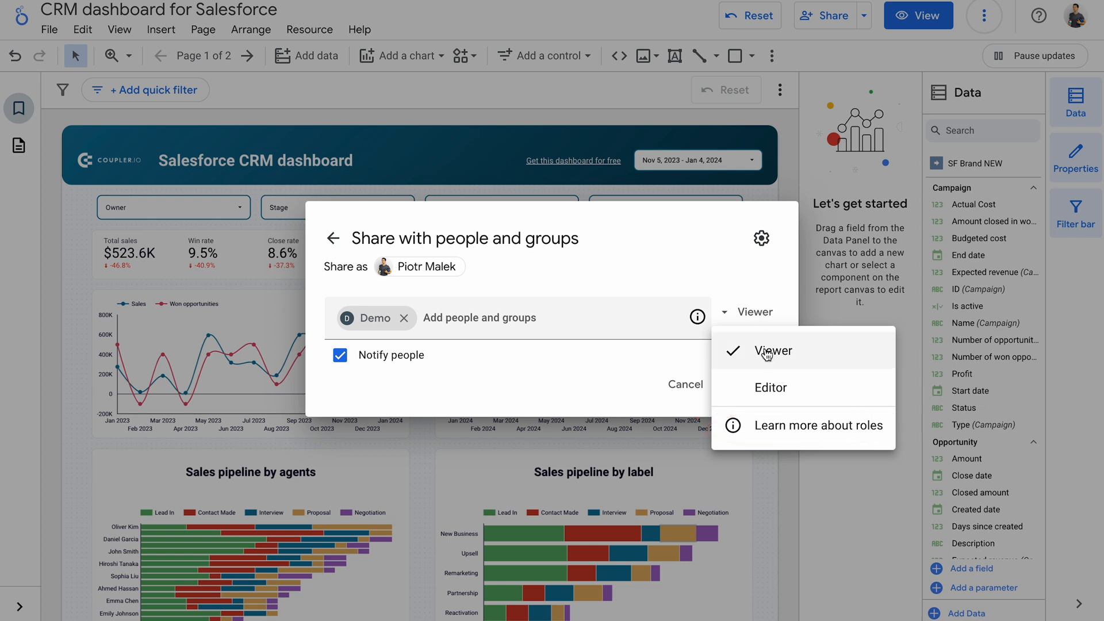
Keep Demo's role as Viewer and send the invitation.
click(772, 351)
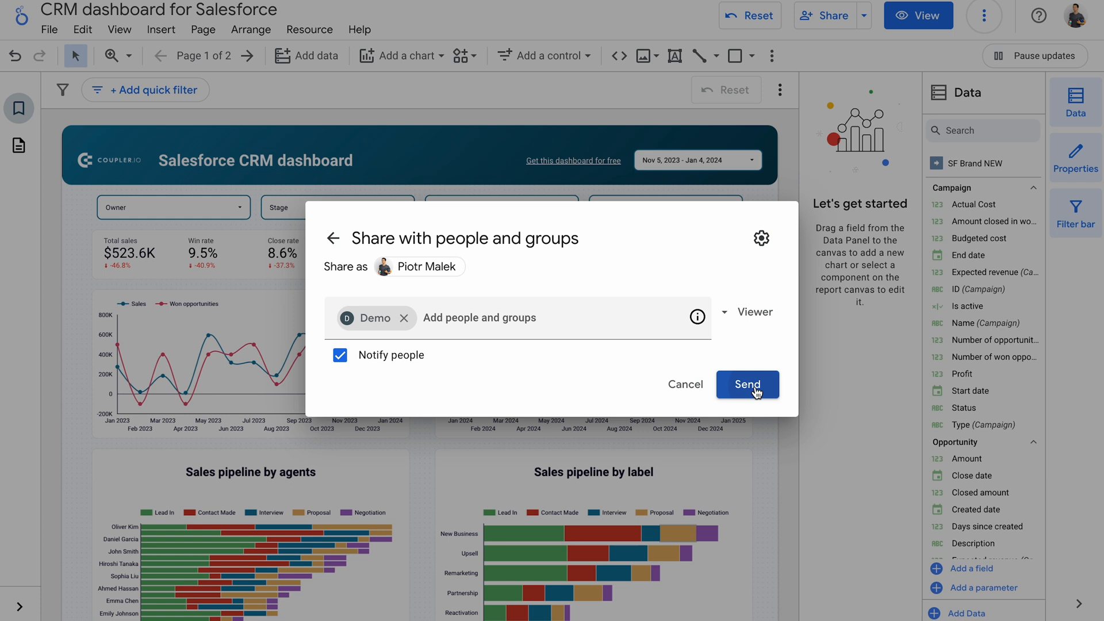
click(747, 384)
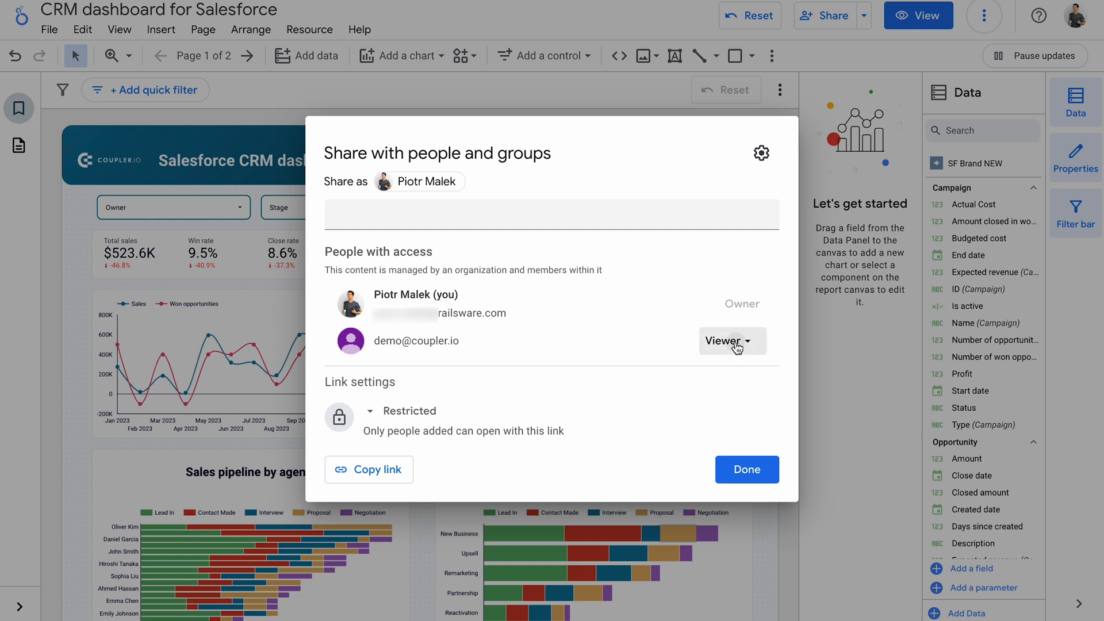
click(729, 342)
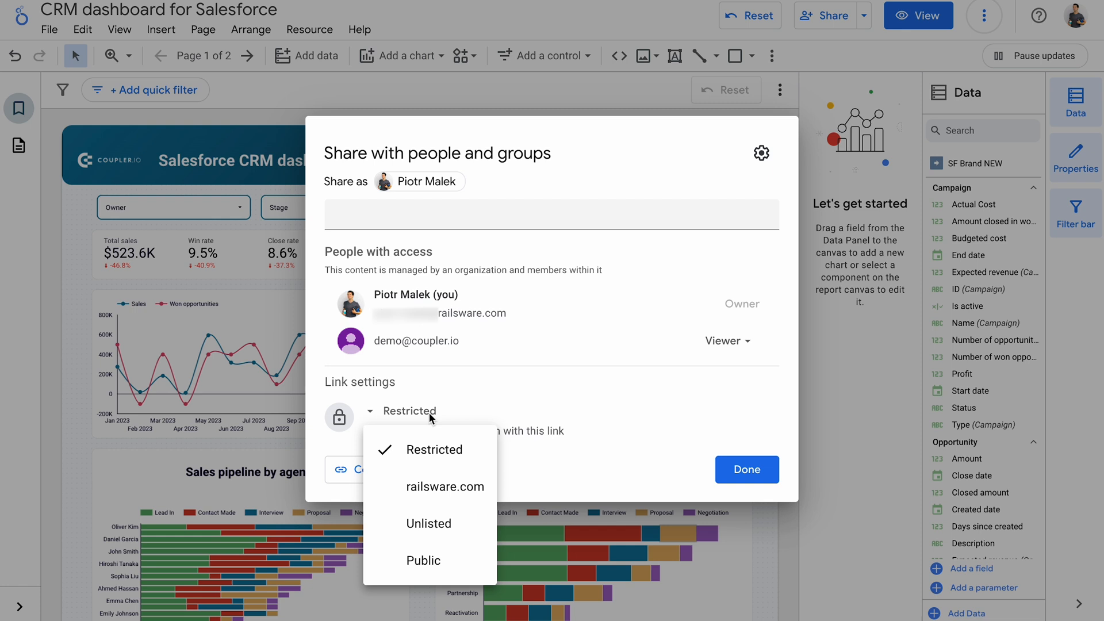
Limit link access to the railsware.com organisation with Viewer role.
click(445, 486)
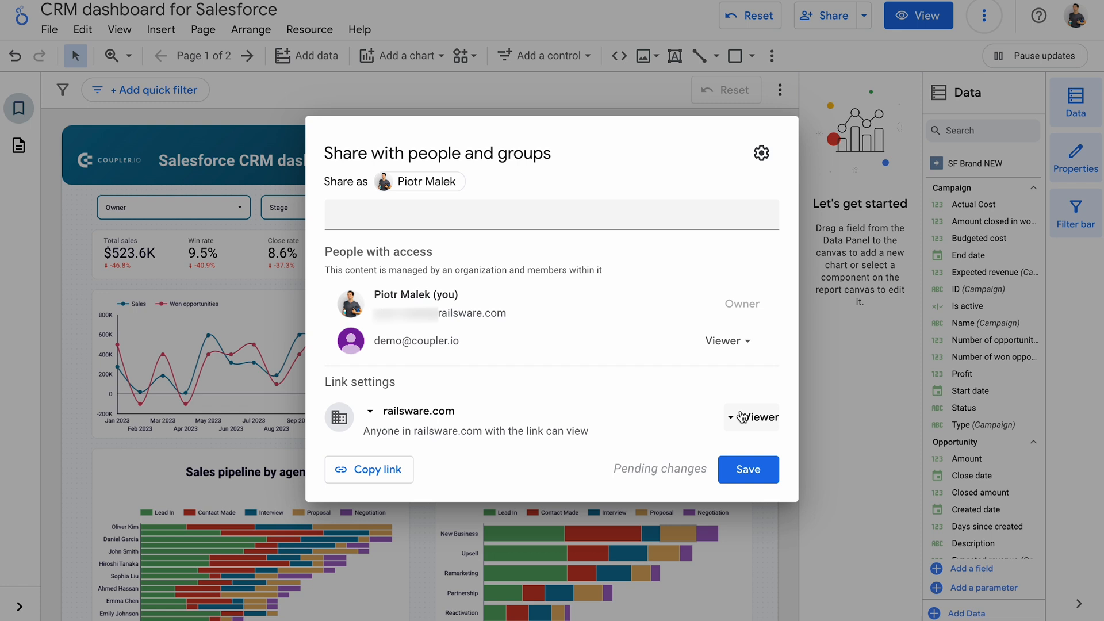
click(756, 417)
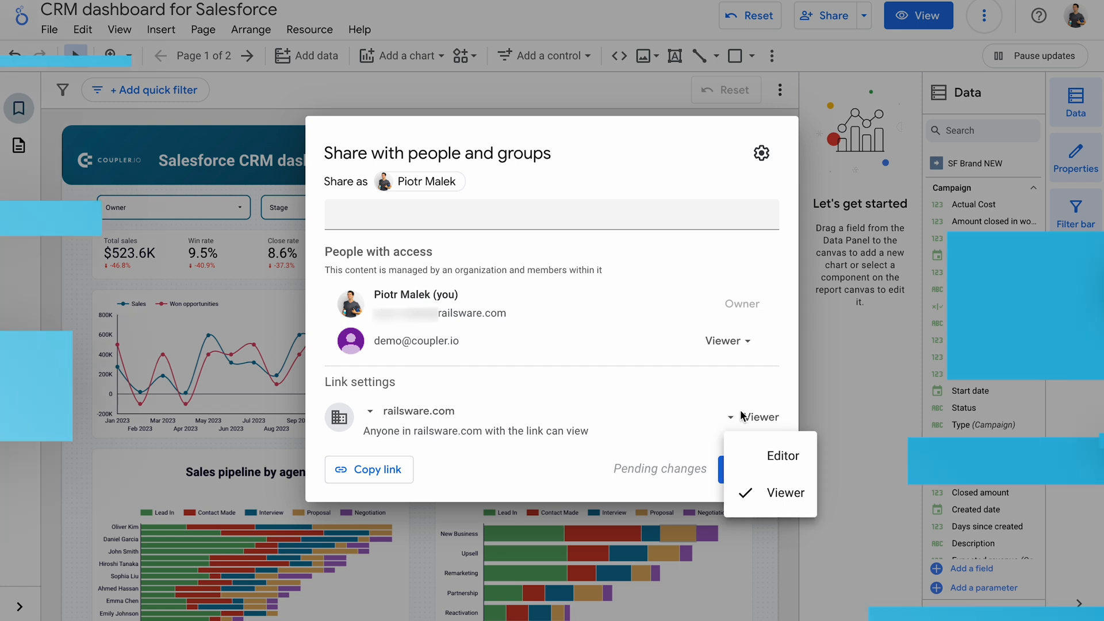
click(369, 411)
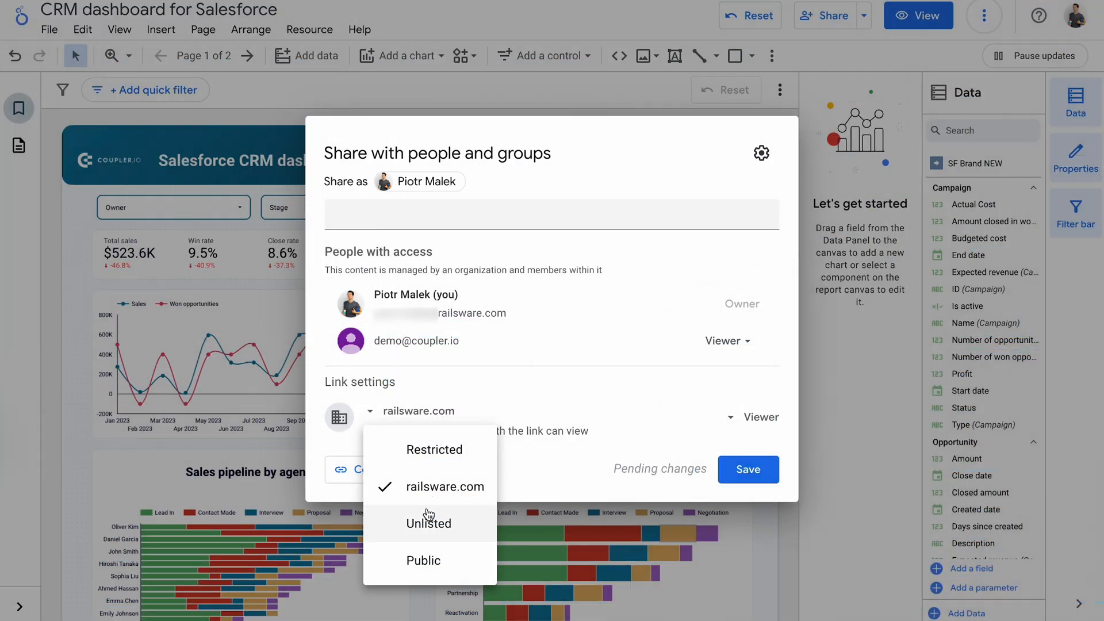
Change link access to Unlisted, then Public, and save the setting.
click(427, 523)
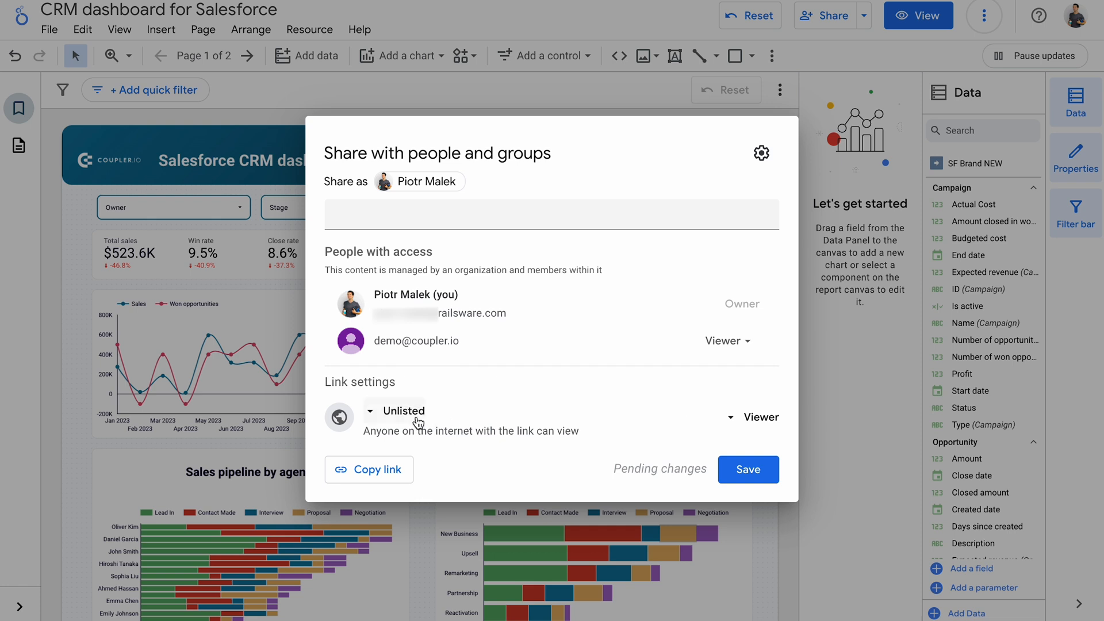
click(398, 410)
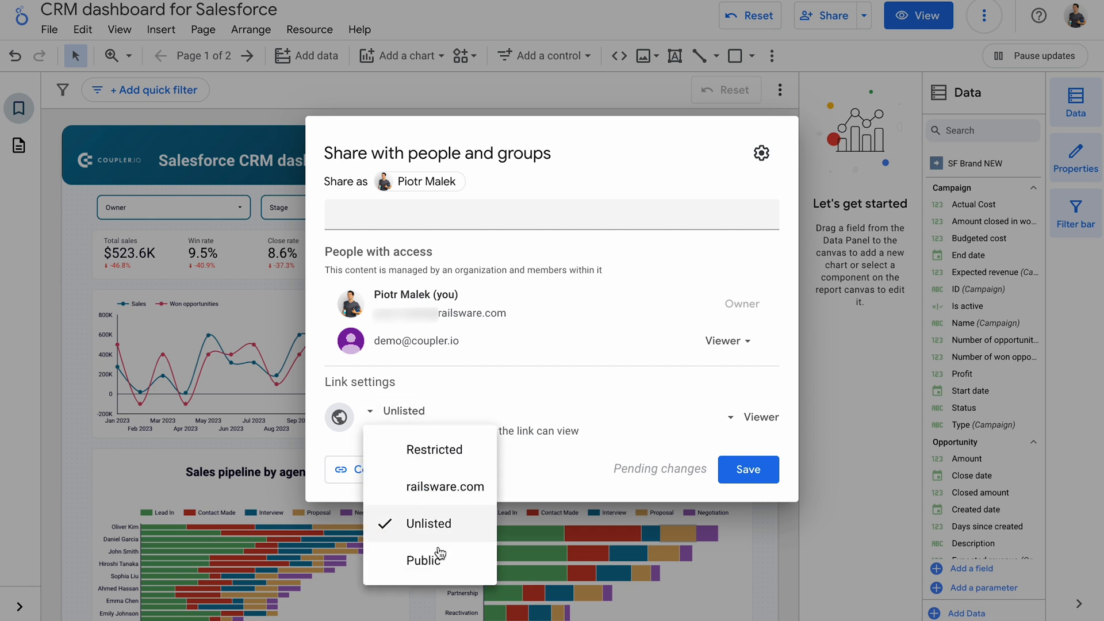
click(425, 559)
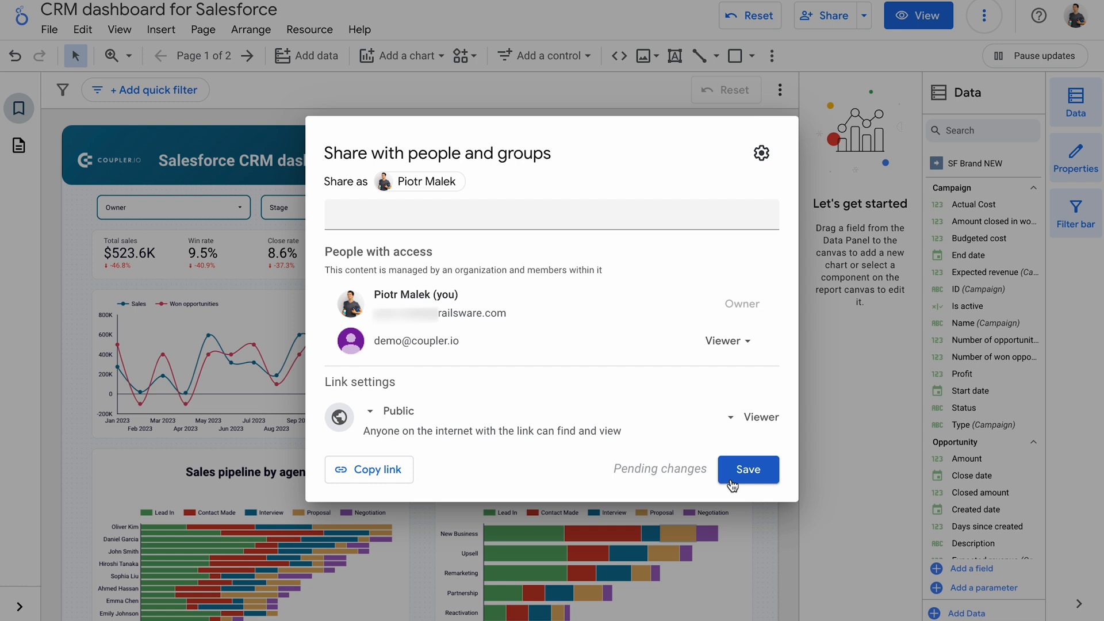
click(747, 469)
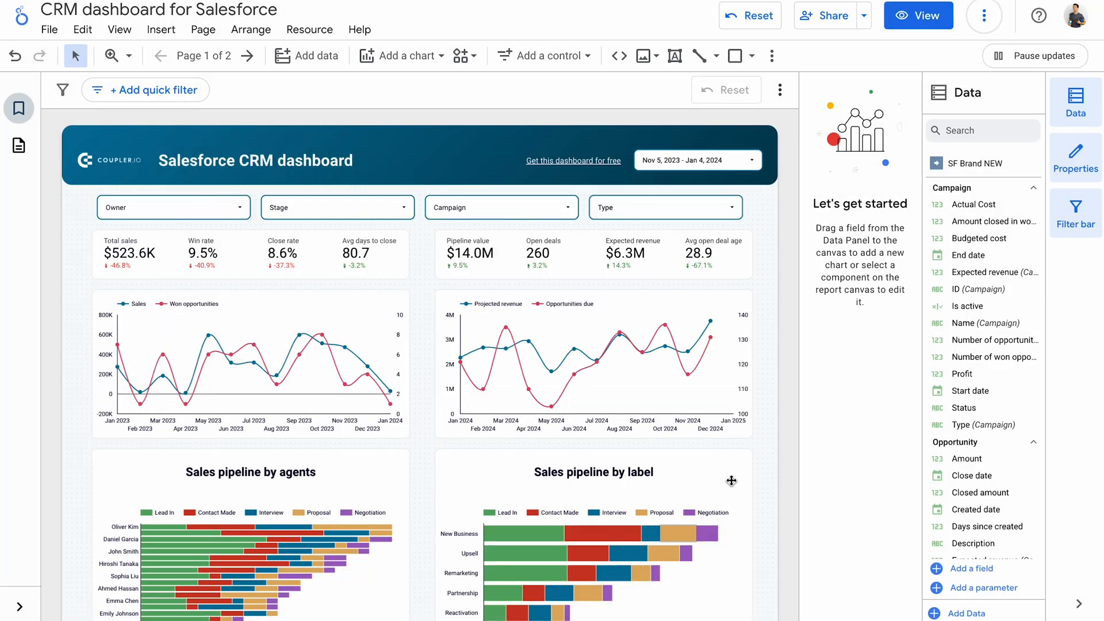
Start scheduled email delivery, add Demo as recipient with message 'check it out!'.
click(863, 15)
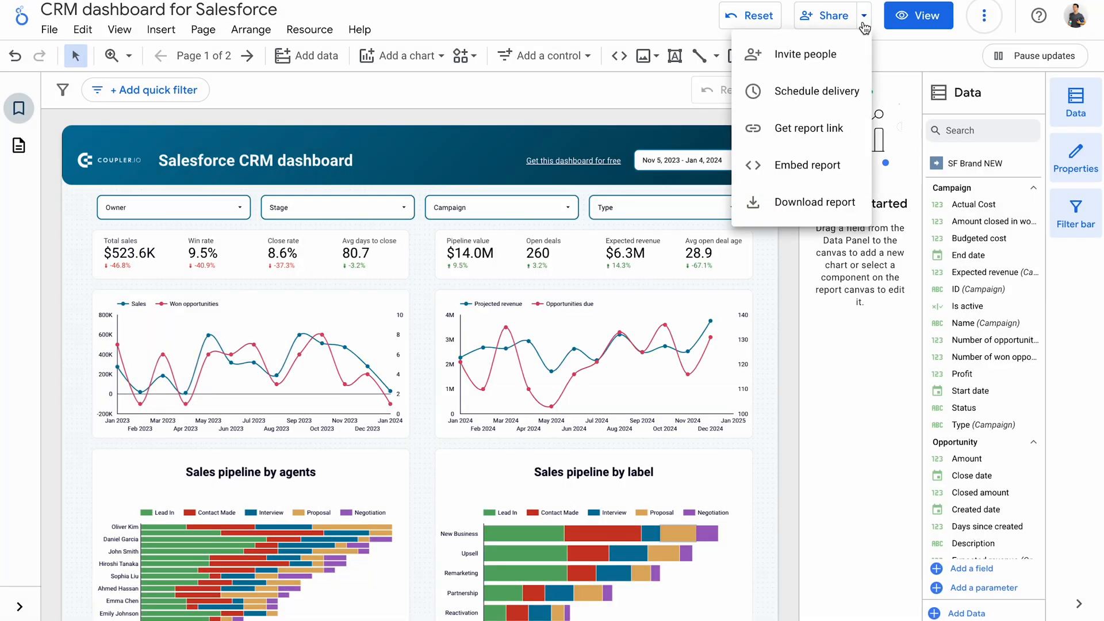
click(821, 90)
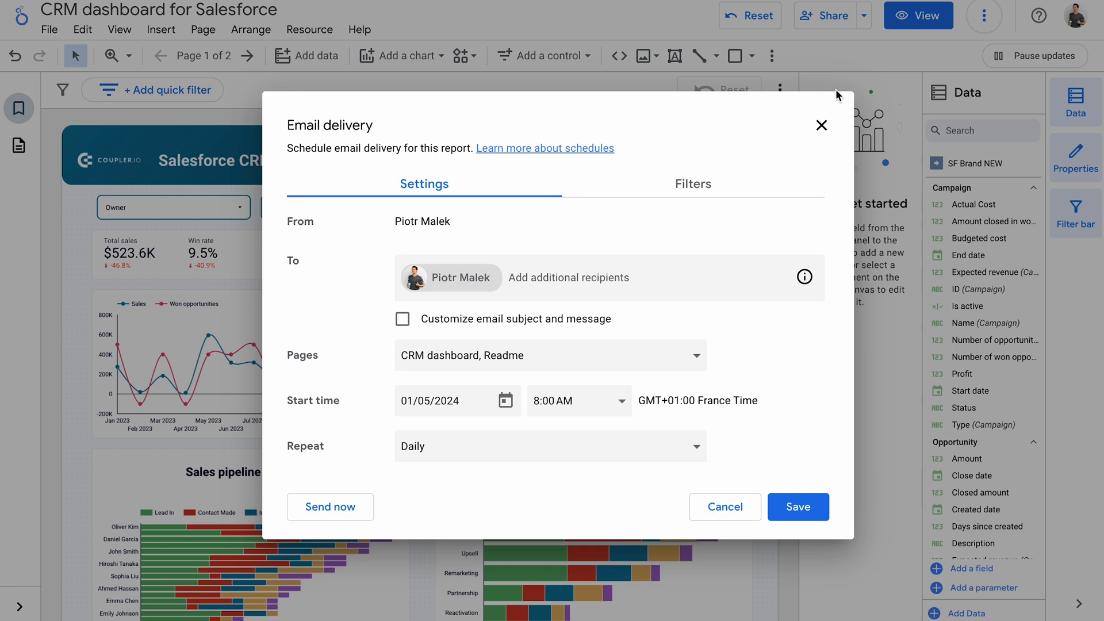
click(606, 277)
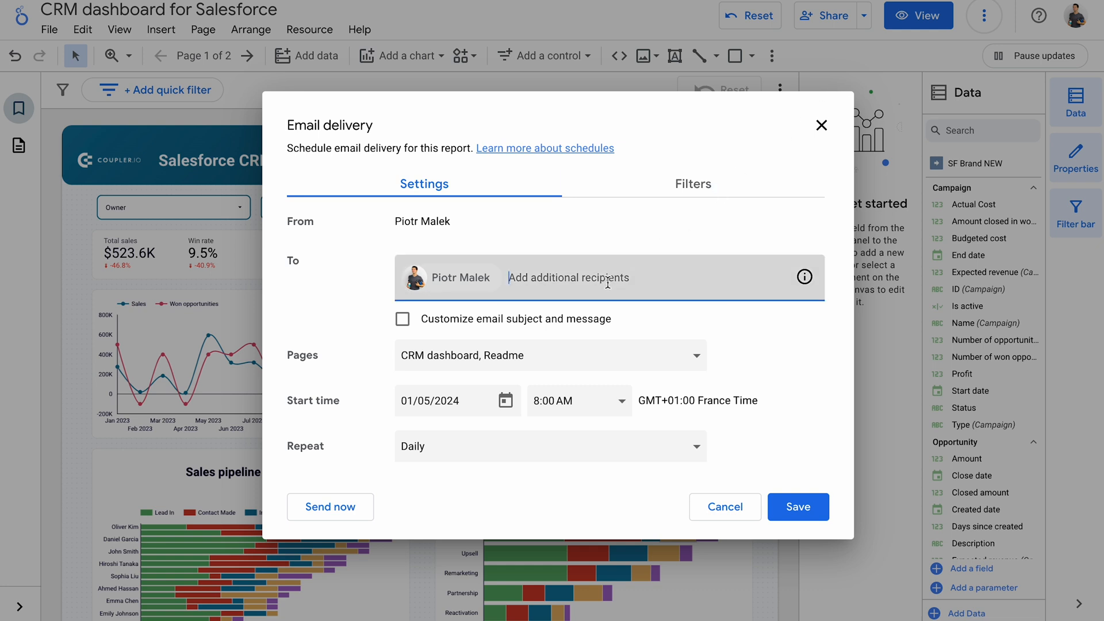
text(demo)
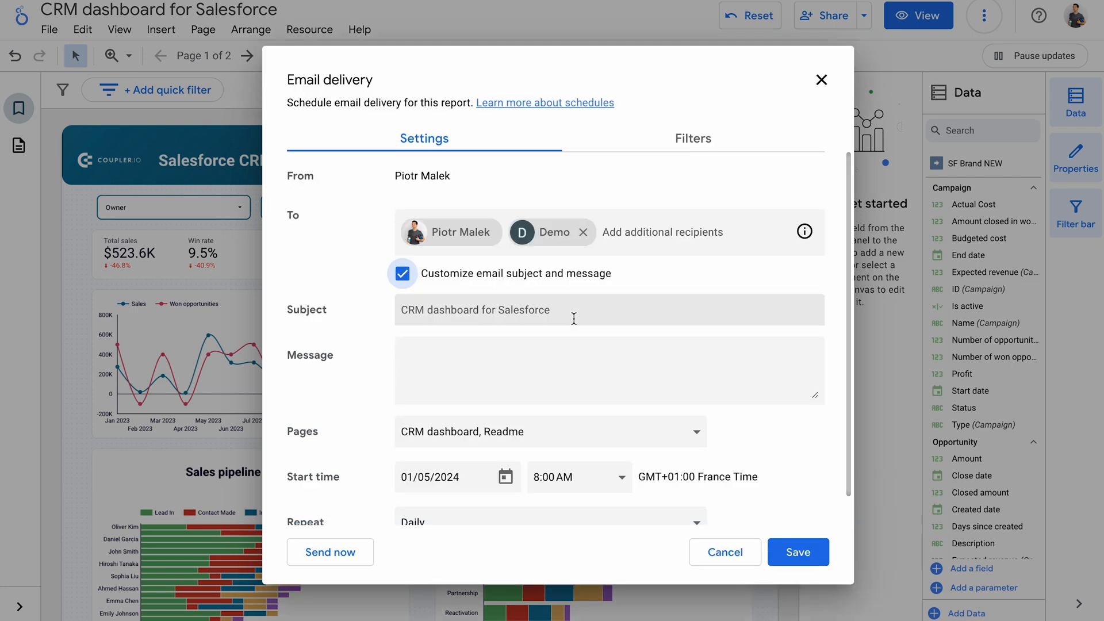
text(check it out!)
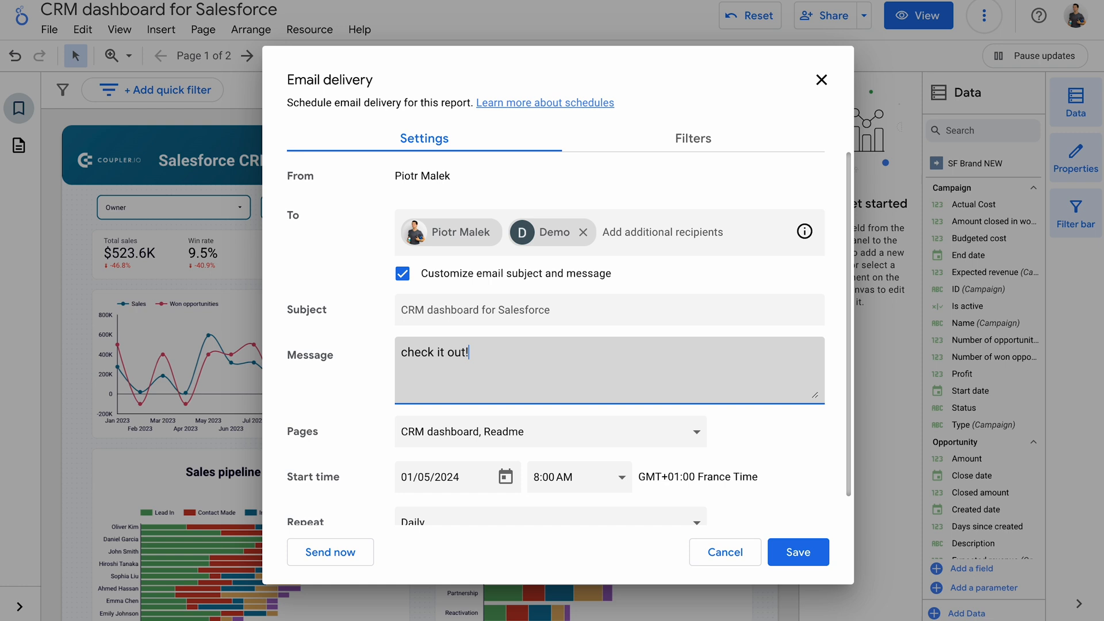
Include only the CRM dashboard page and set delivery start time to 12:00 PM.
click(549, 432)
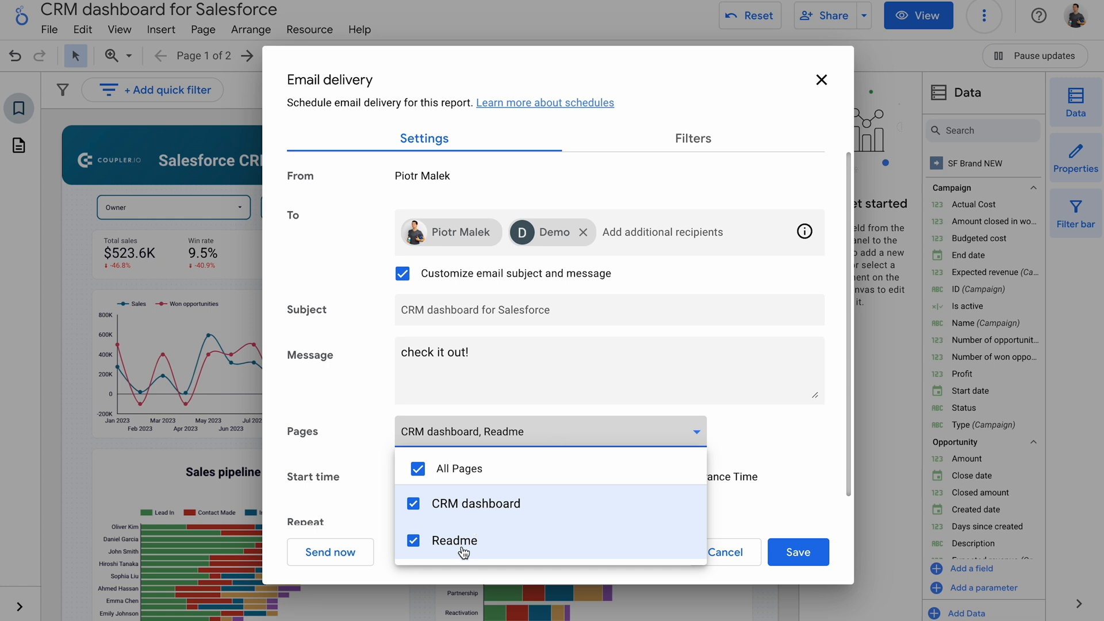
click(412, 540)
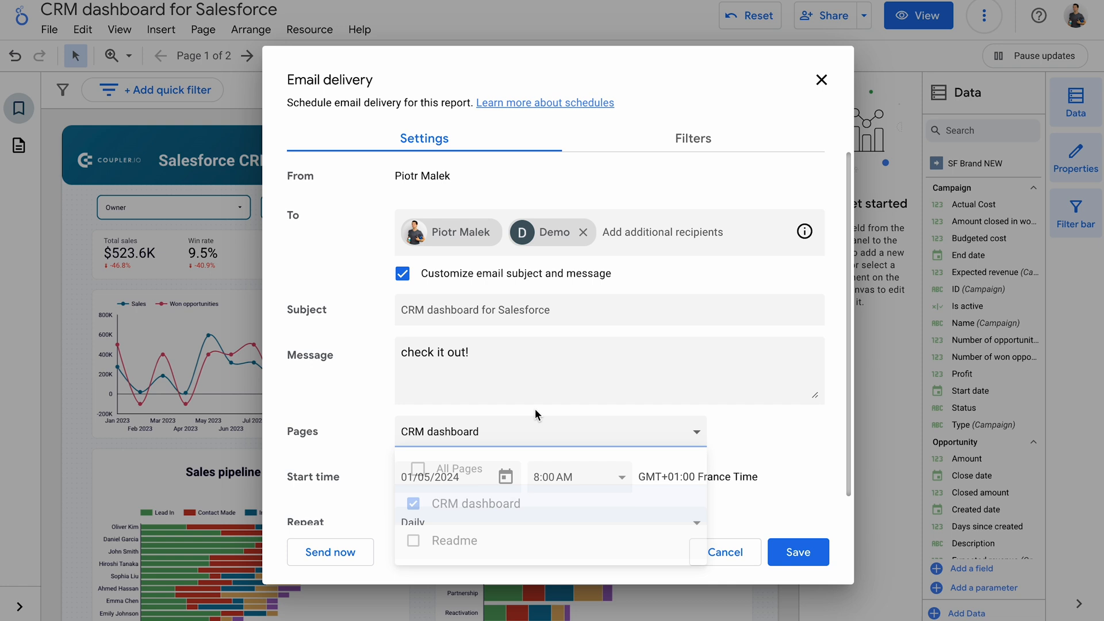
click(549, 431)
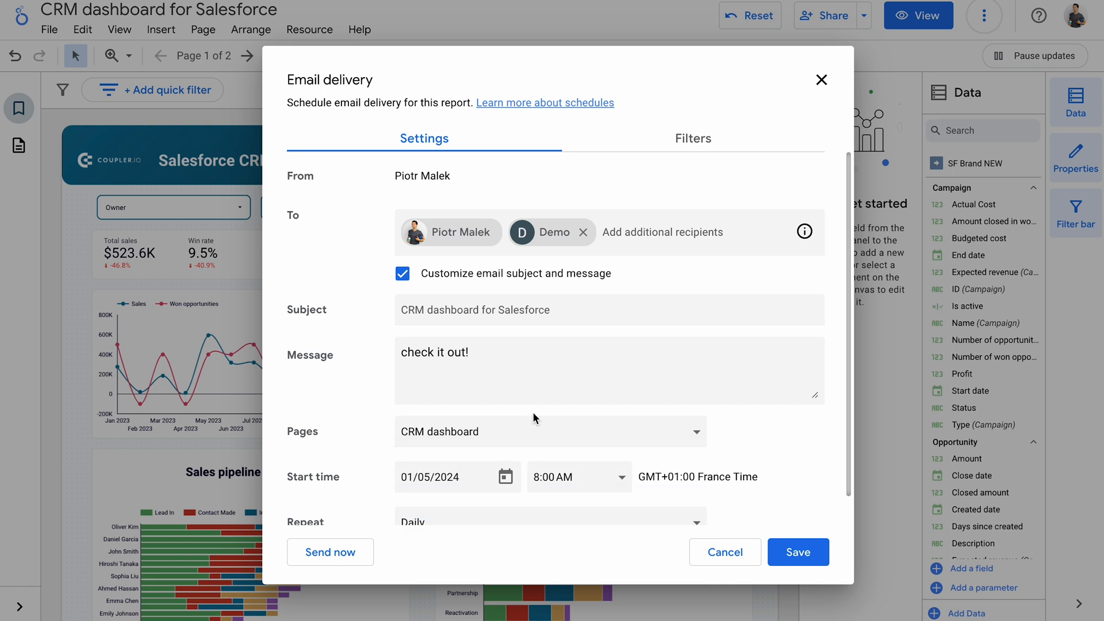
click(577, 477)
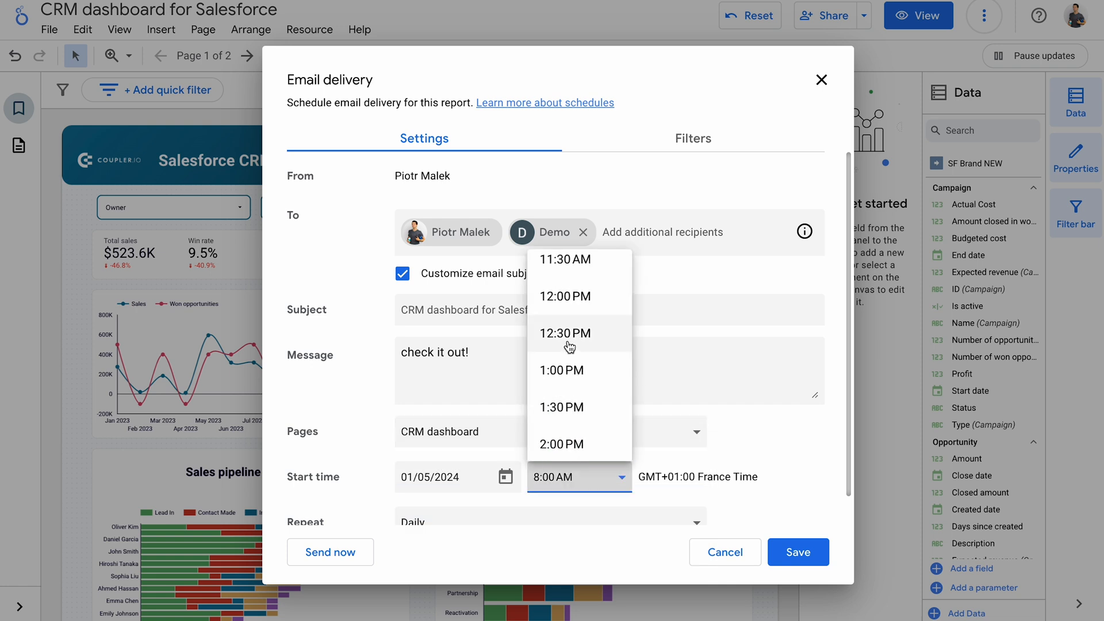
click(564, 295)
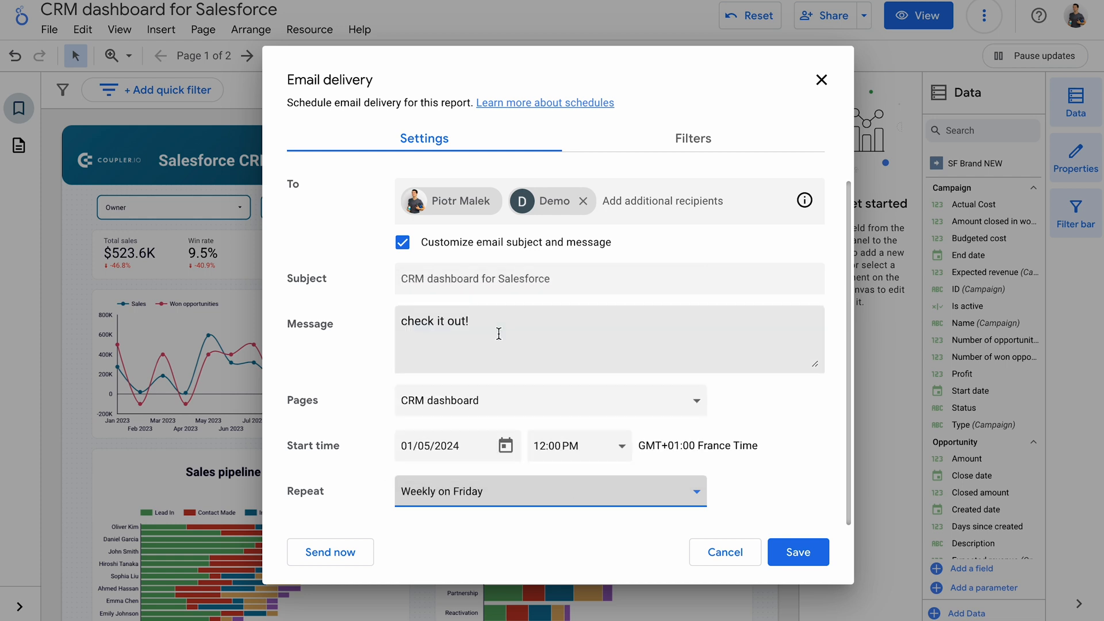
Filter the emailed report to This year (Jan 1–Dec 31, 2024) and only Closed Lost.
click(692, 138)
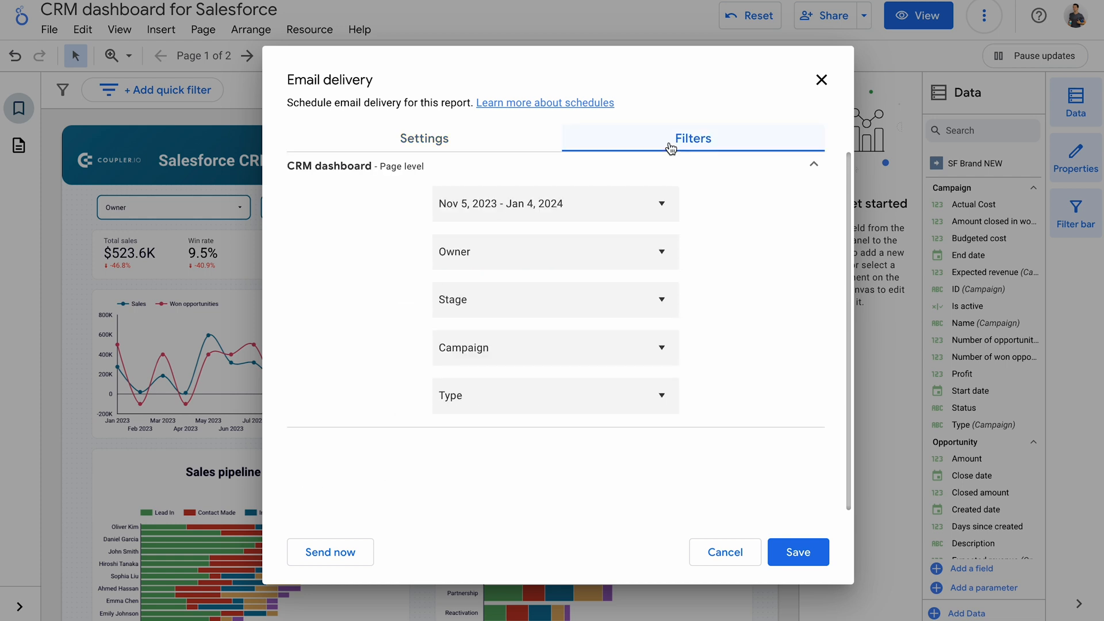
click(555, 203)
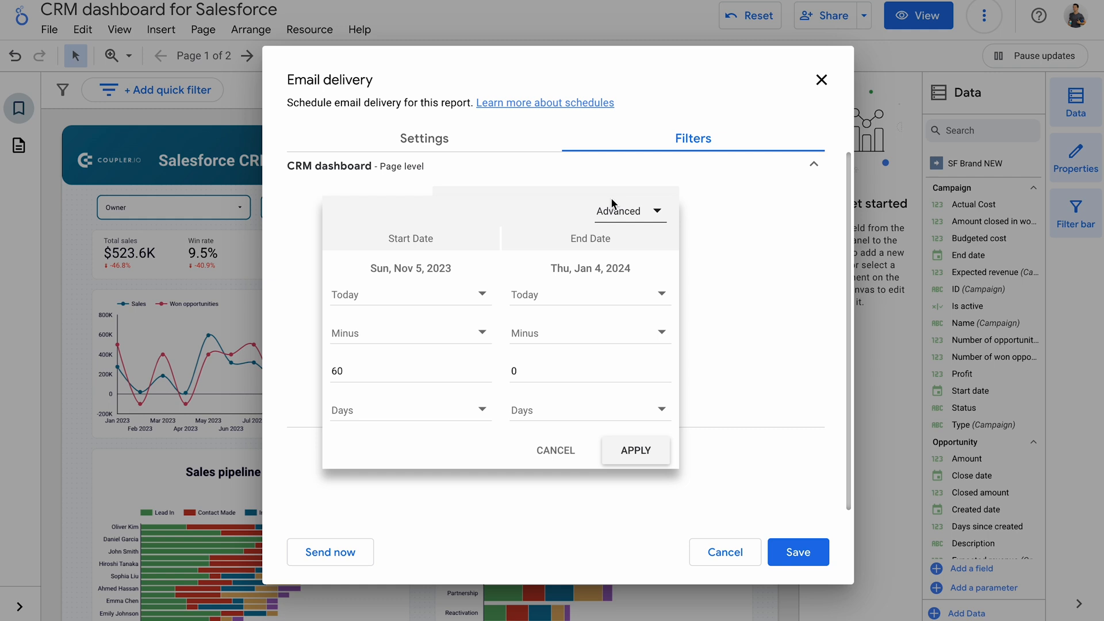
click(628, 210)
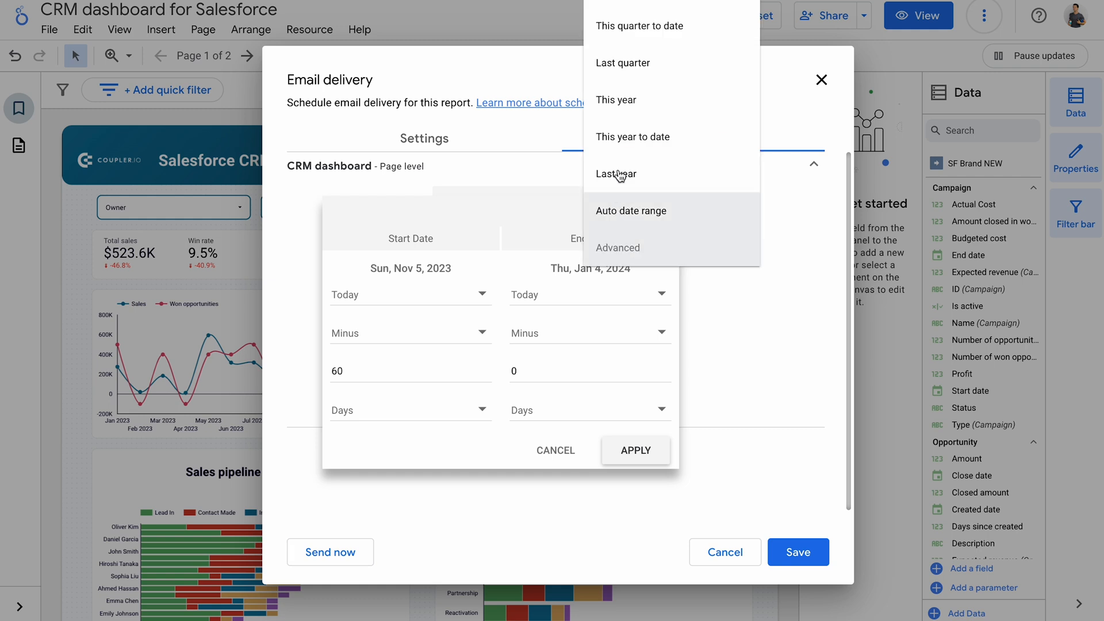
click(614, 99)
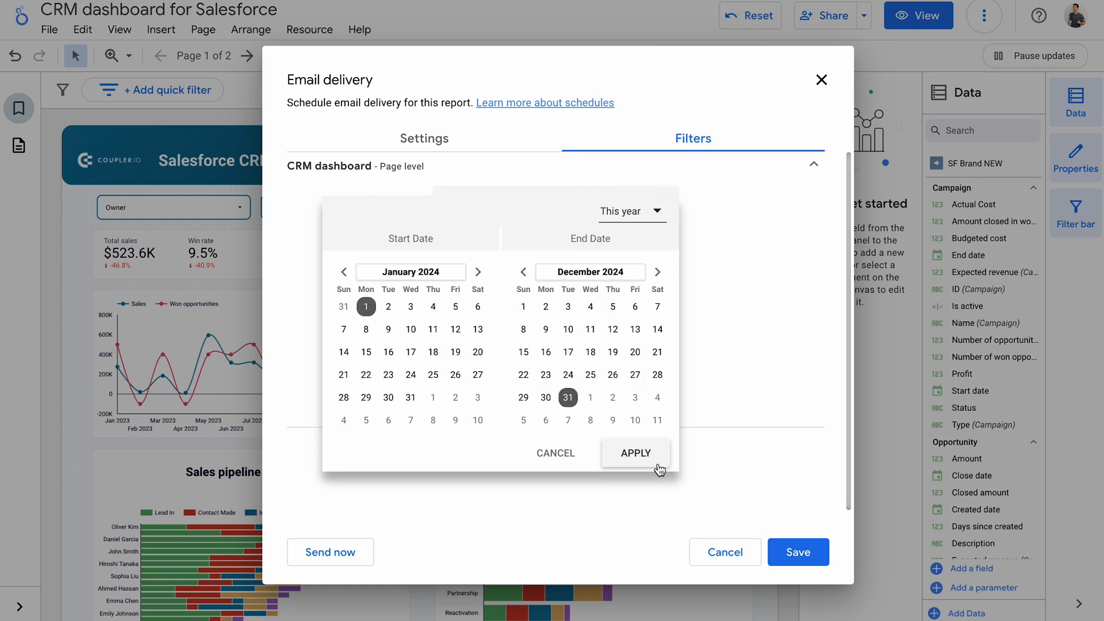
click(634, 452)
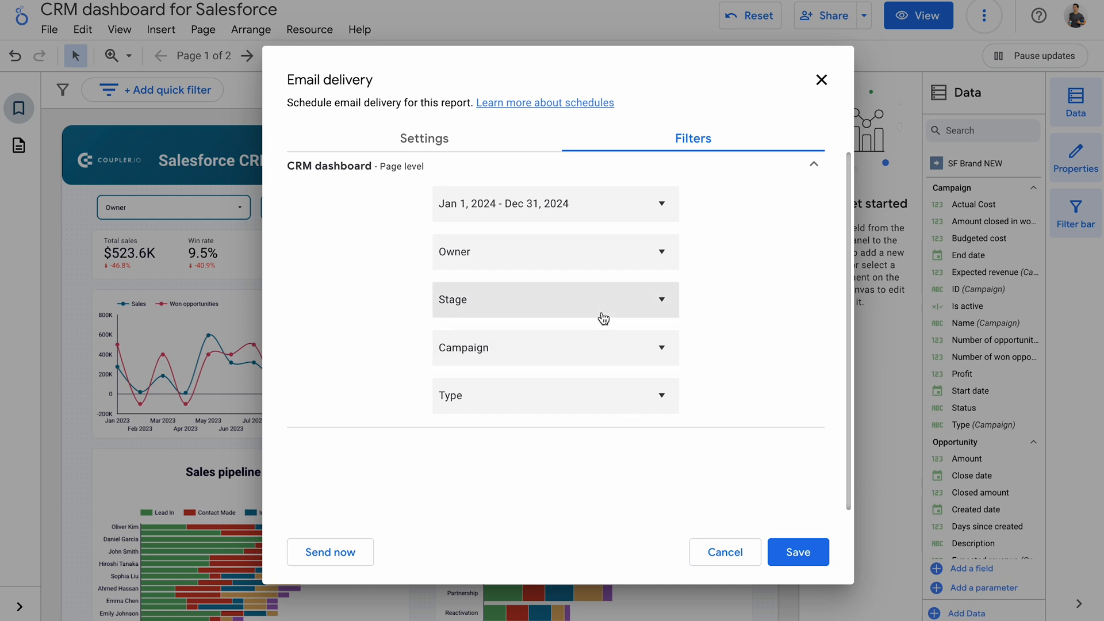
click(554, 299)
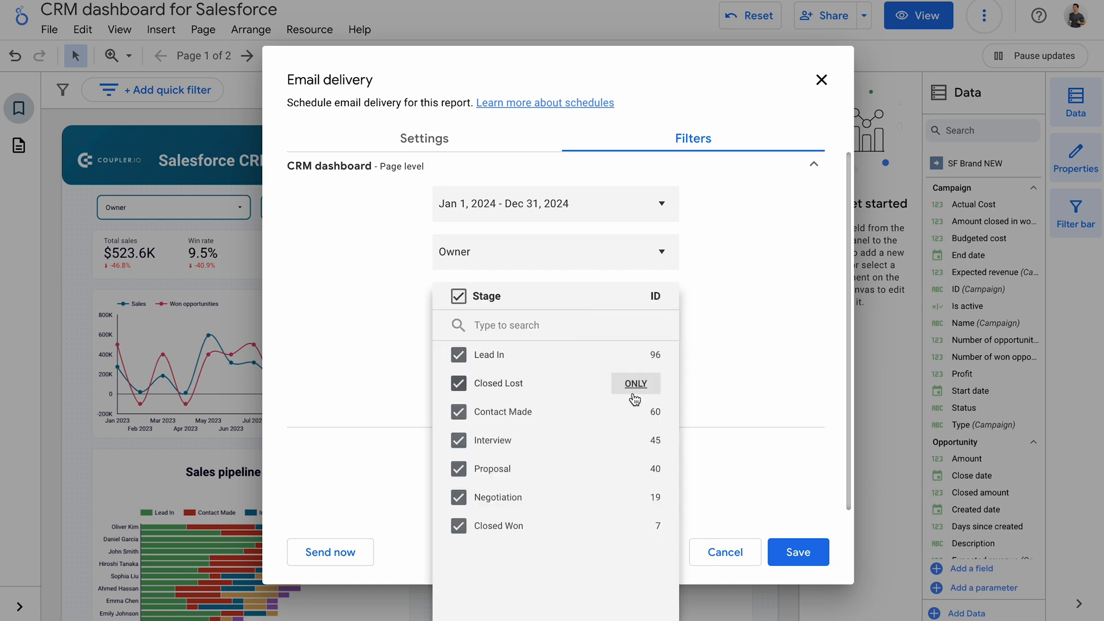
click(633, 383)
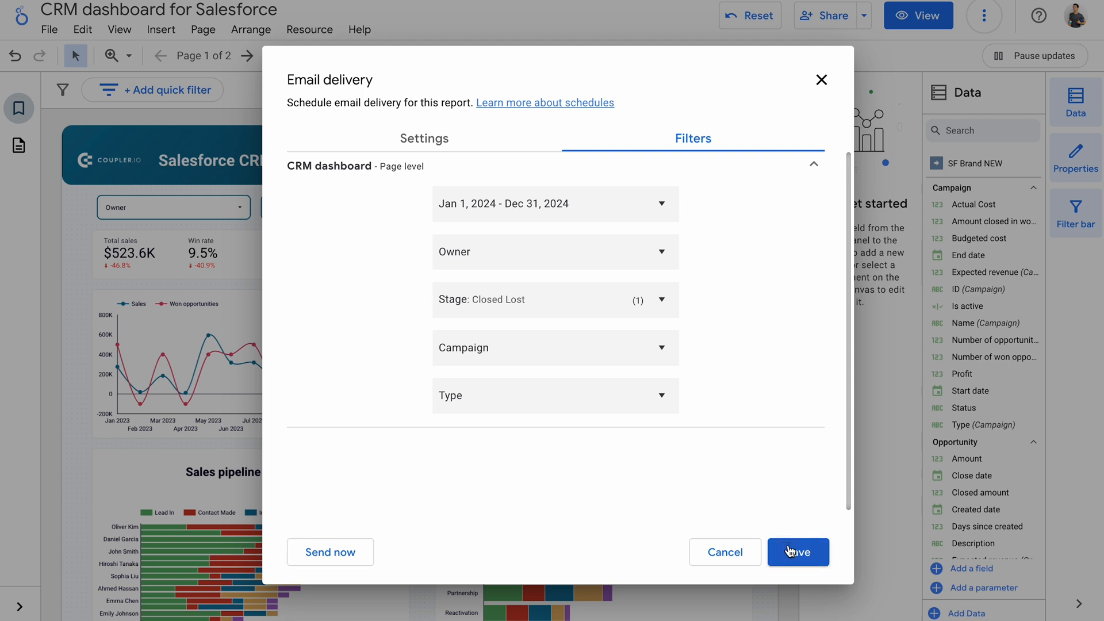
Save the weekly Friday 12:00 PM email schedule for both recipients.
click(796, 552)
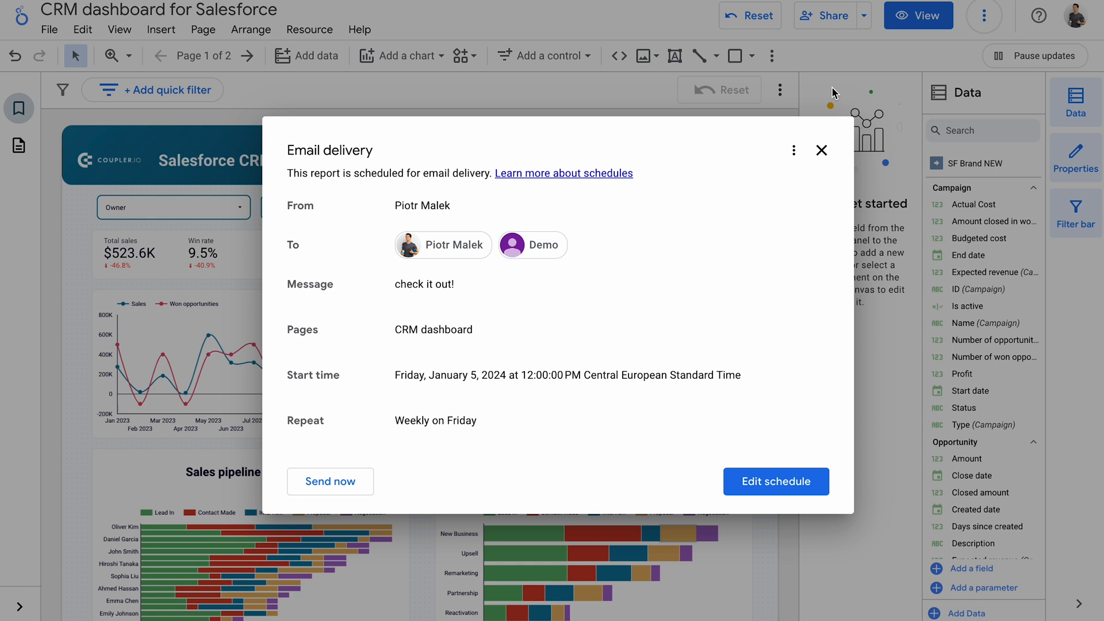
mouse_move(689, 493)
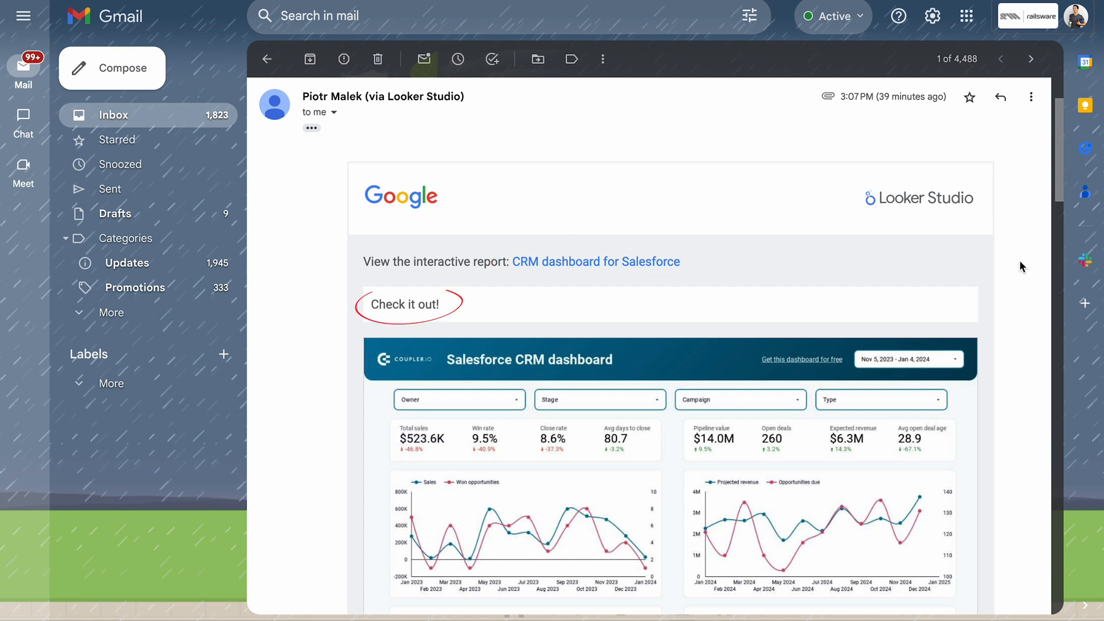
Scroll through the delivered CRM dashboard email in Gmail to its PDF attachment.
scroll(down, 3)
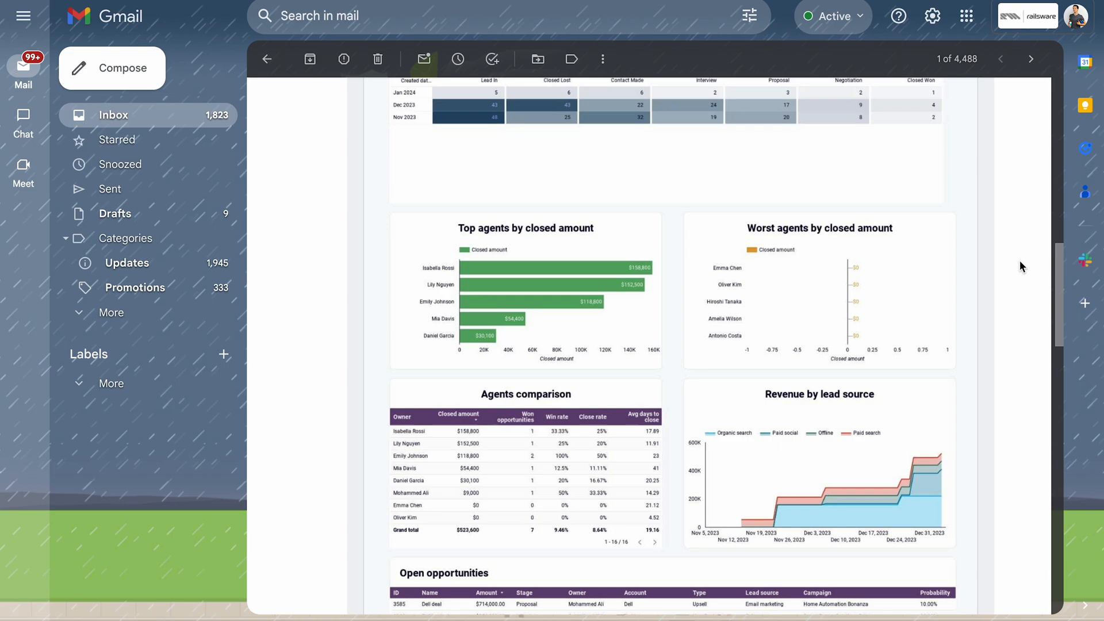
scroll(down, 3)
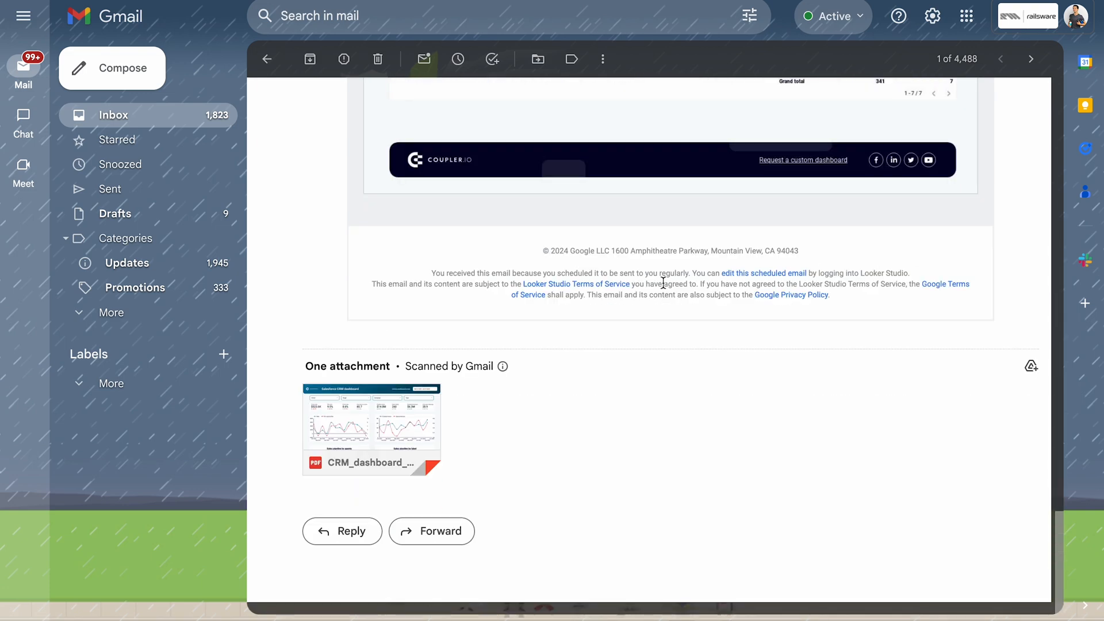
click(371, 429)
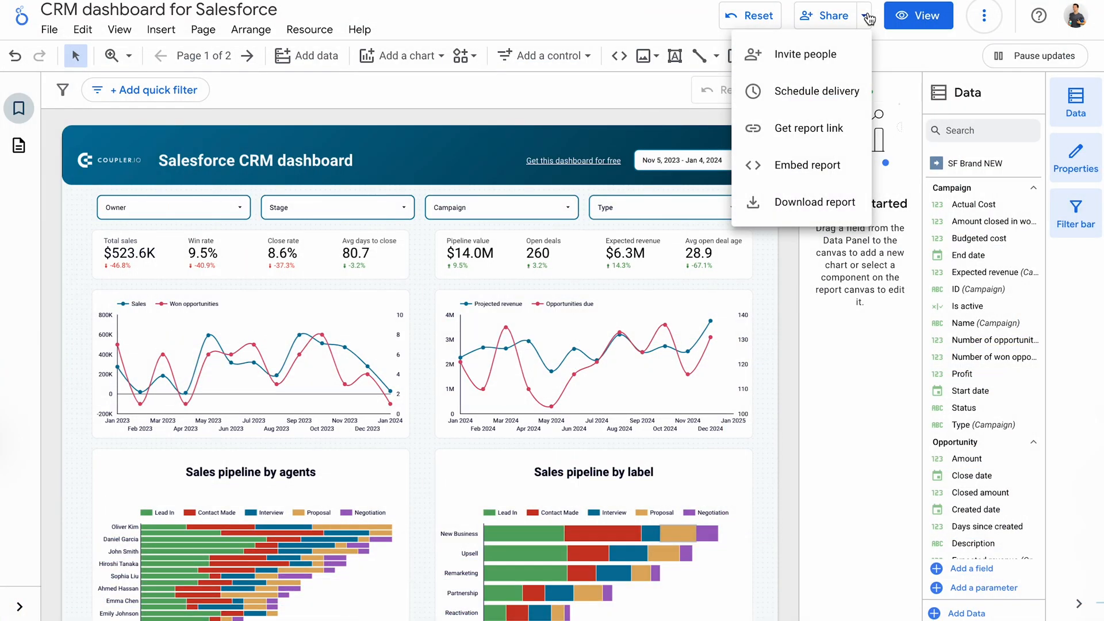
Choose Get report link from the Share dropdown.
click(799, 128)
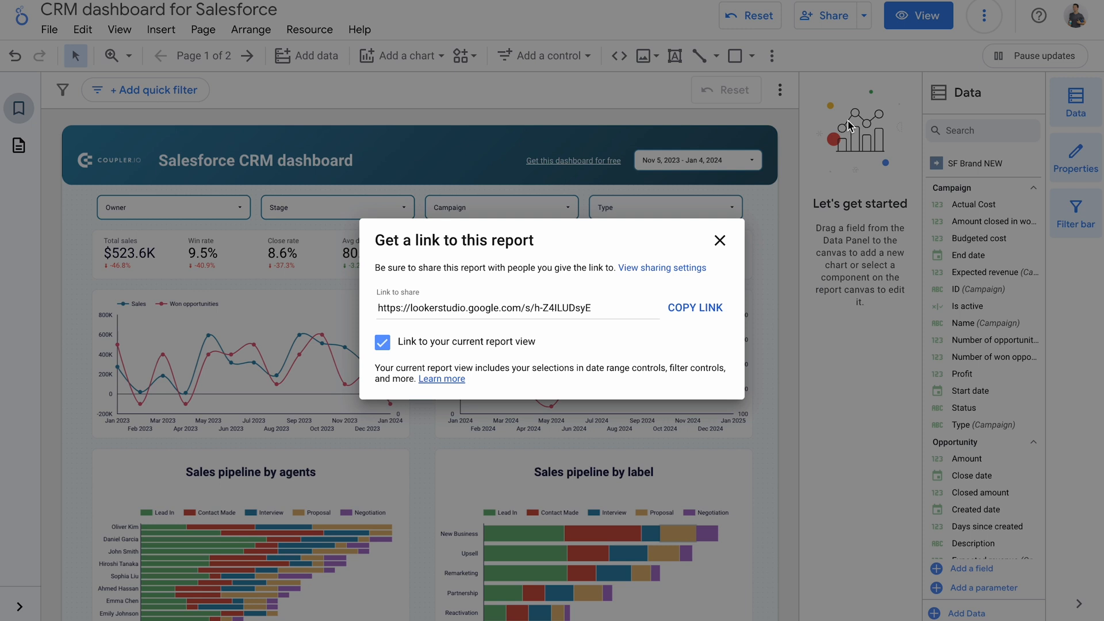
mouse_move(851, 126)
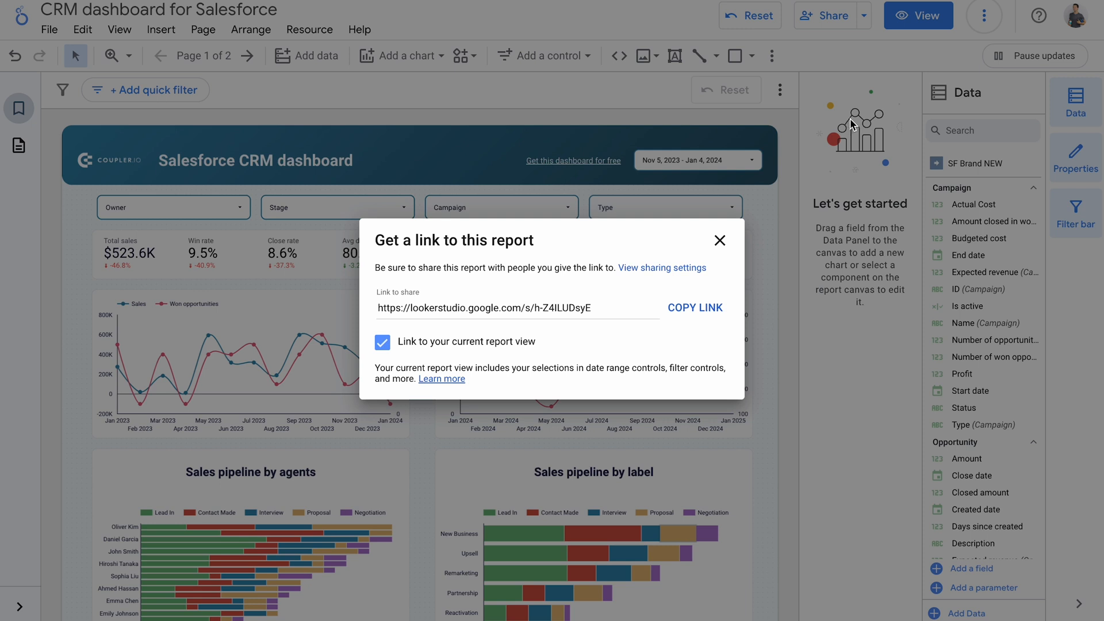
Close the report link window and enable report embedding, reviewing the embed URL.
click(719, 241)
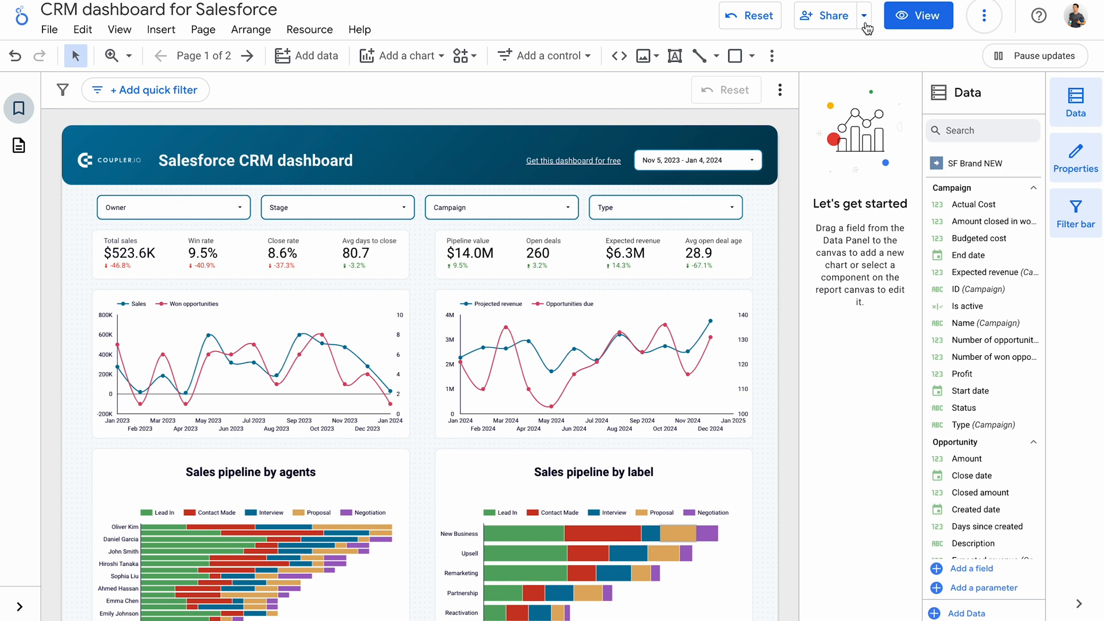
click(863, 15)
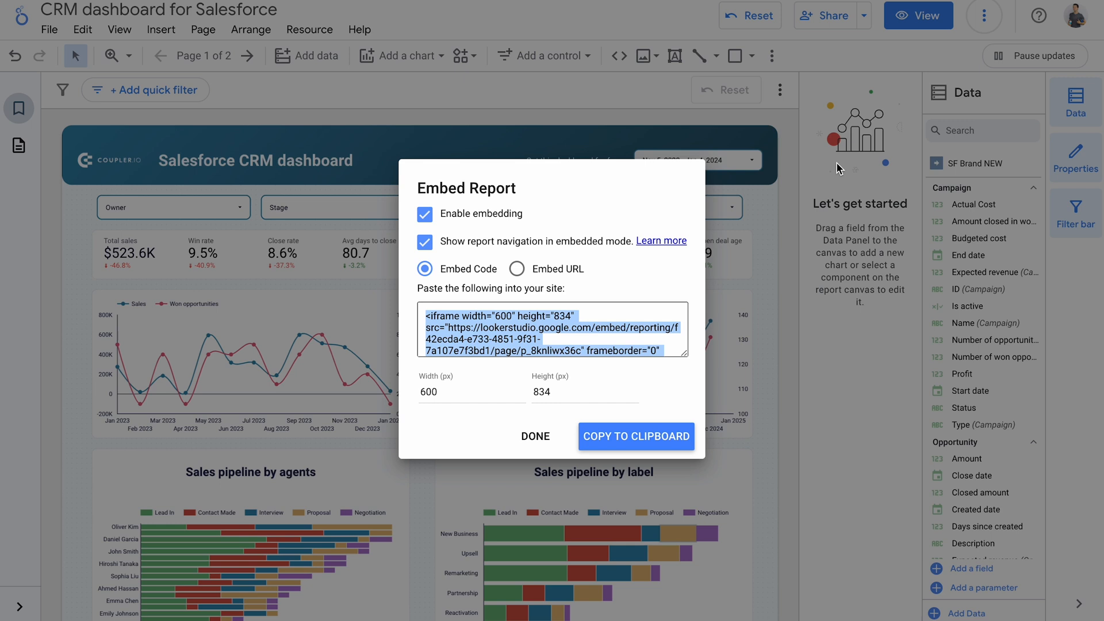
click(516, 269)
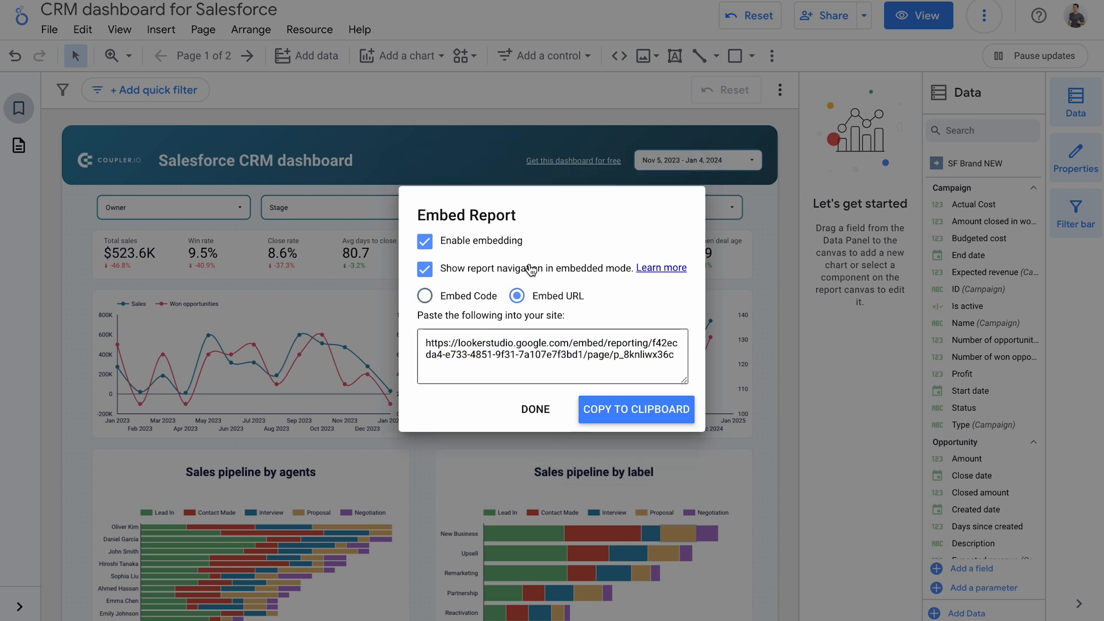
click(534, 409)
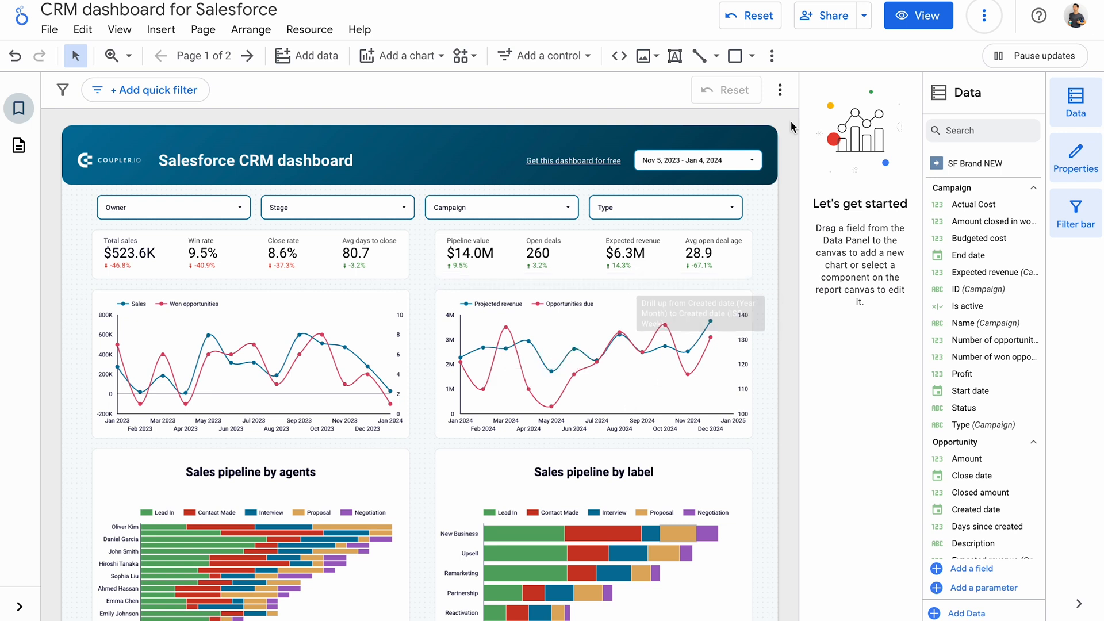
Download the report as a PDF of all pages with default additional options.
click(833, 15)
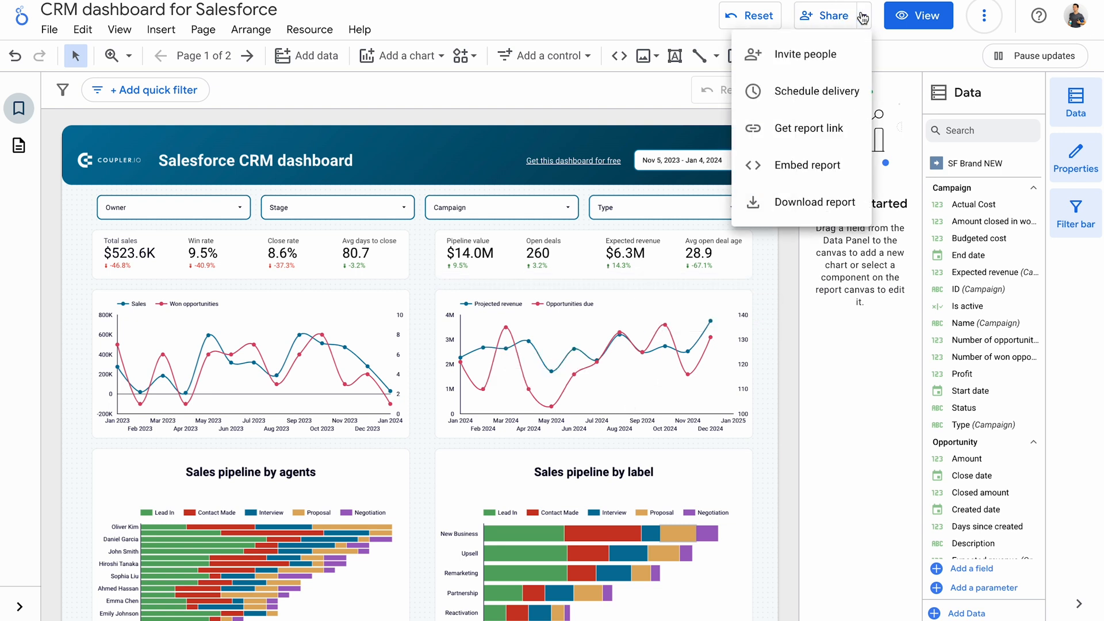
click(811, 202)
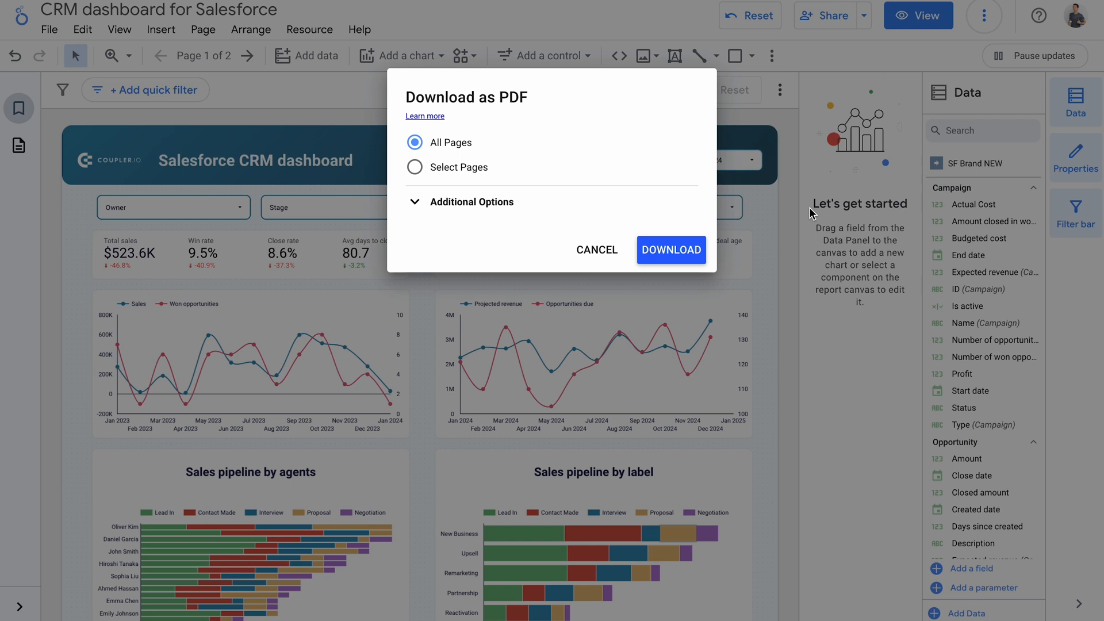
click(471, 201)
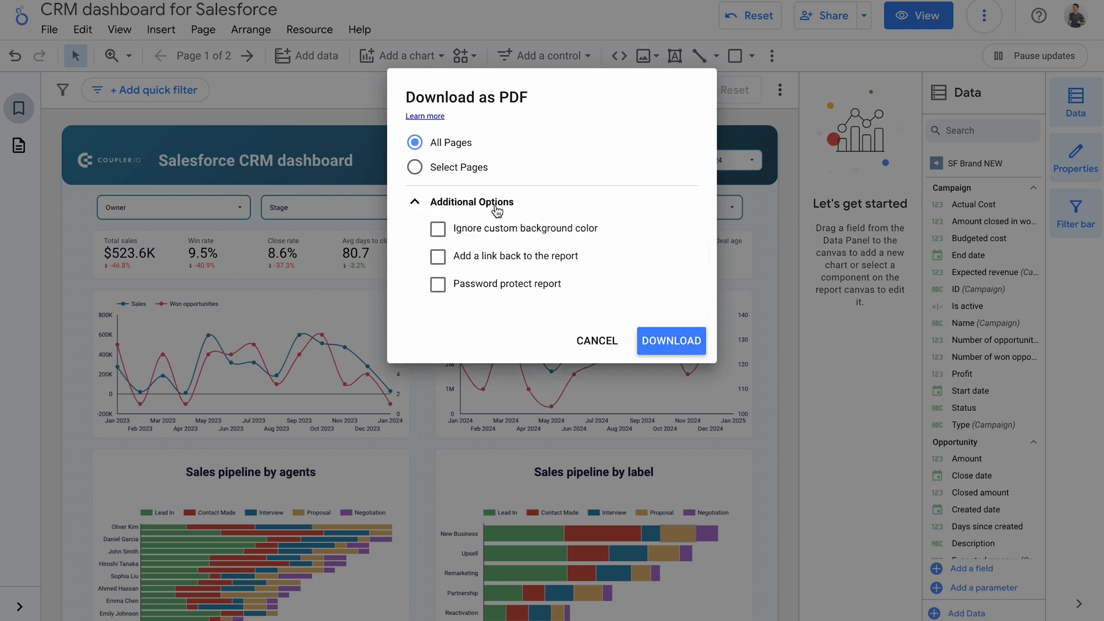
click(670, 341)
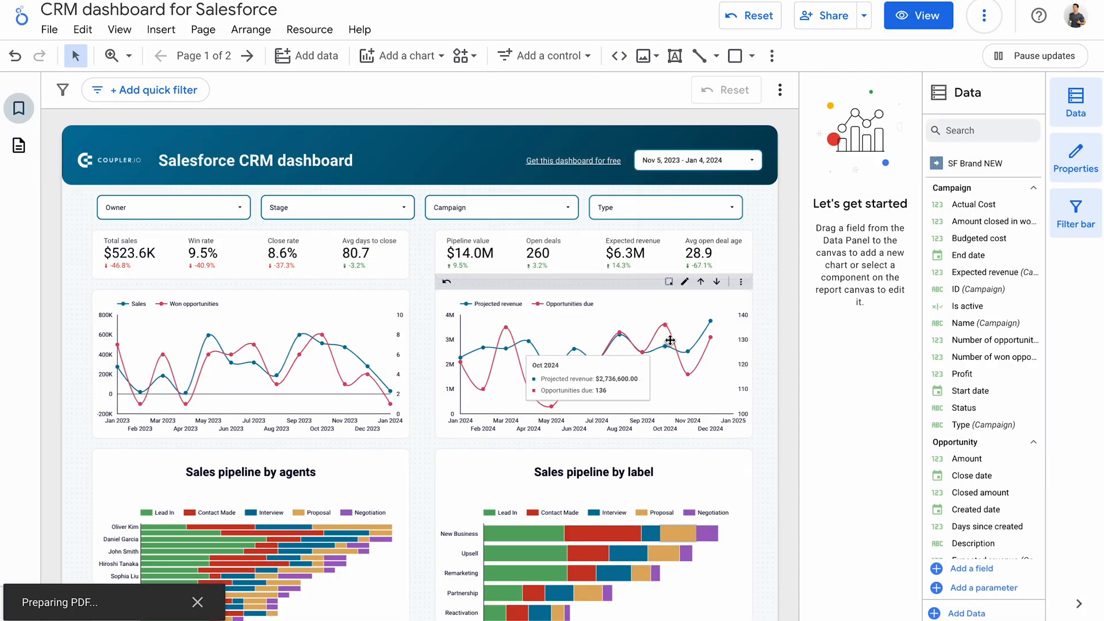